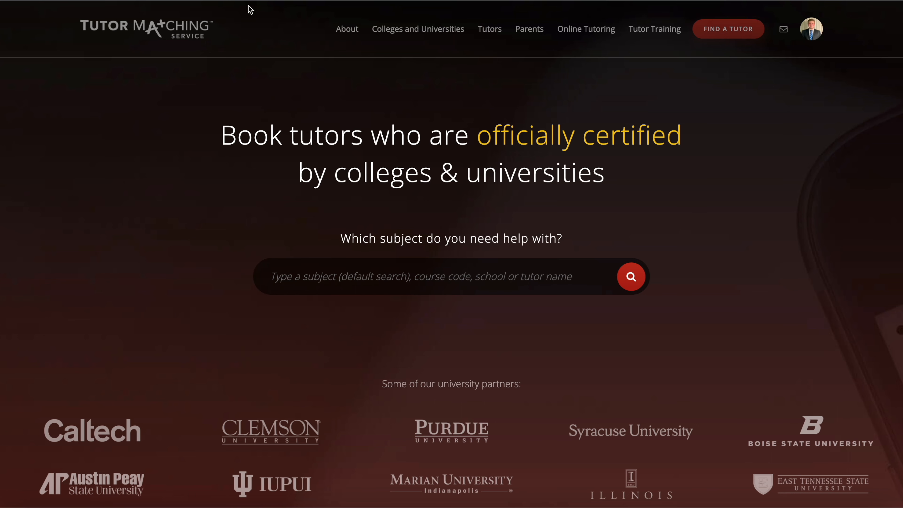
mouse_move(441, 213)
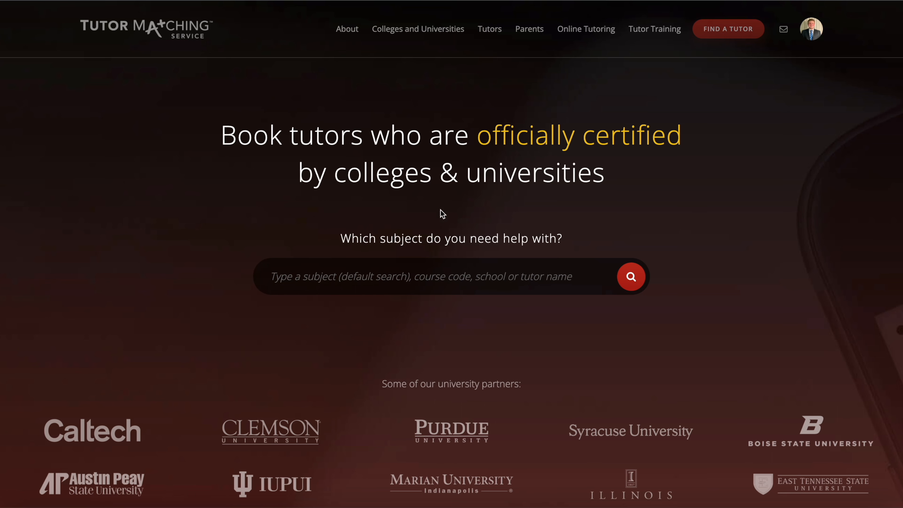
mouse_move(660, 254)
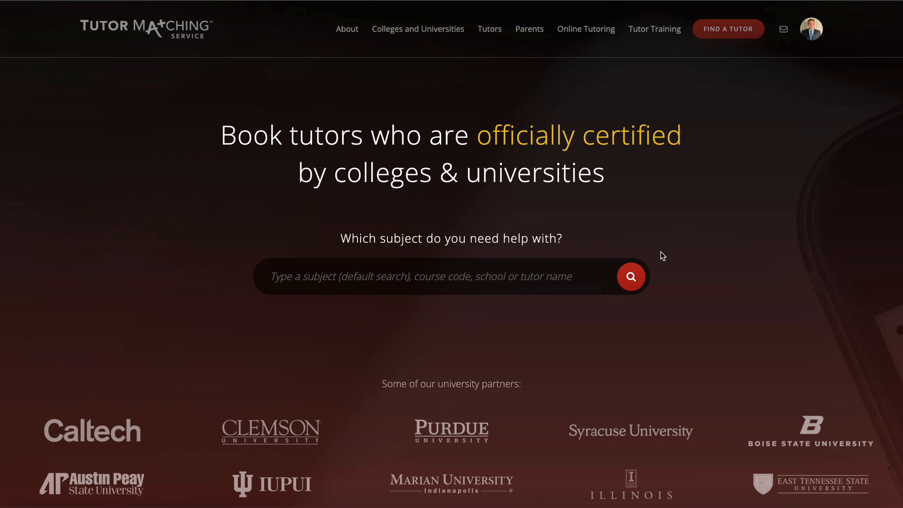
mouse_move(509, 286)
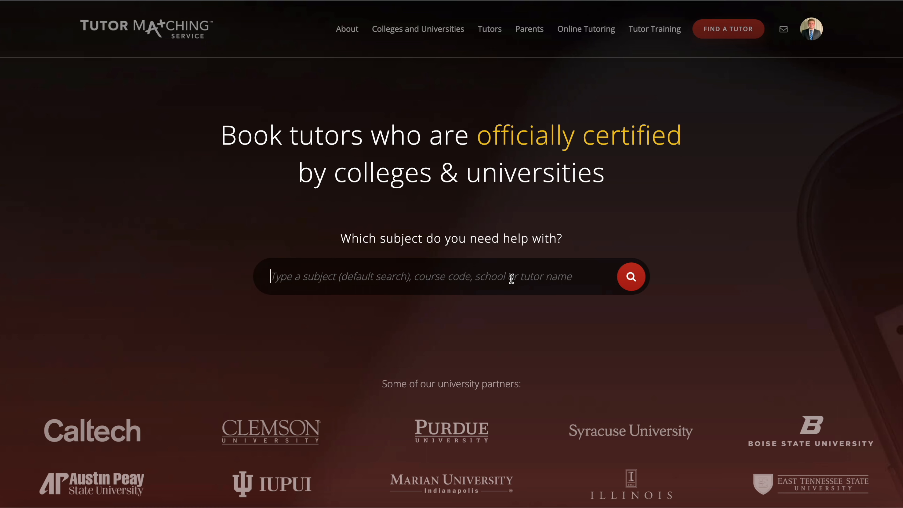
Try searching for course MAC114 and then a statistics subject, clearing the text afterwards
text(MAC114)
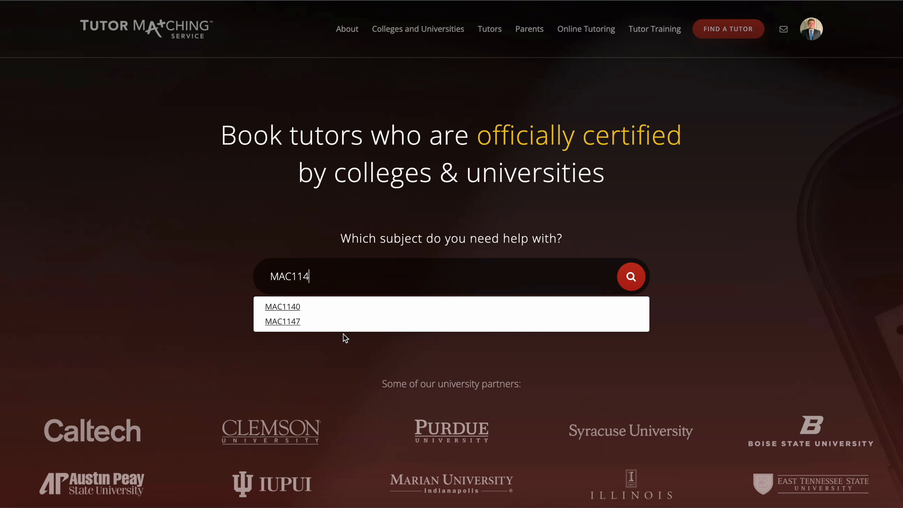
mouse_move(299, 324)
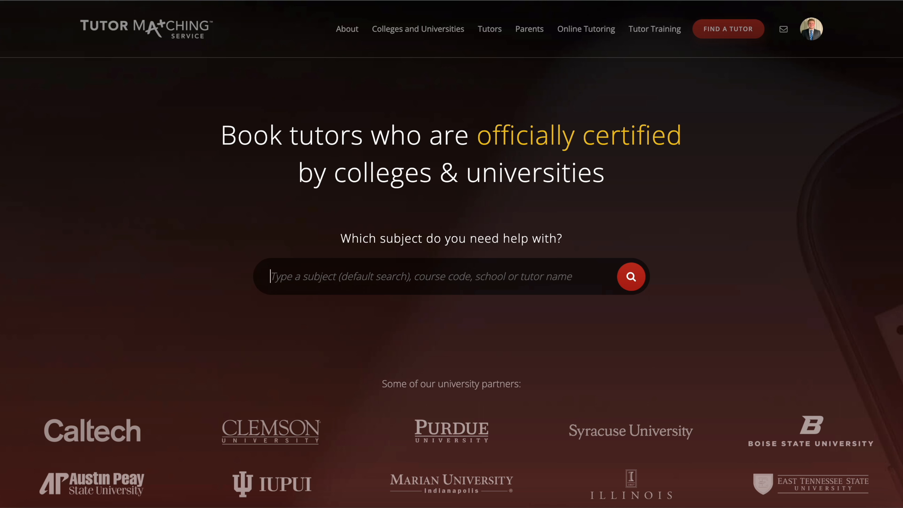
text(Stai)
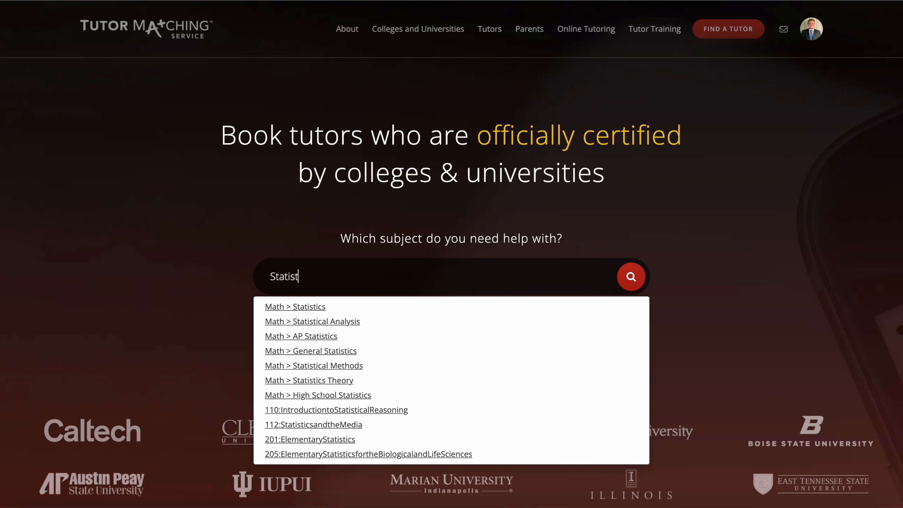
mouse_move(339, 364)
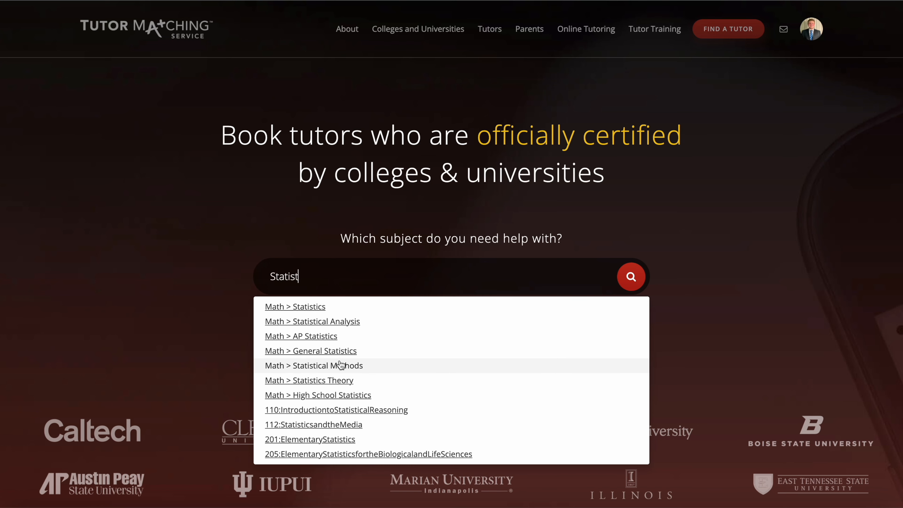
mouse_move(338, 344)
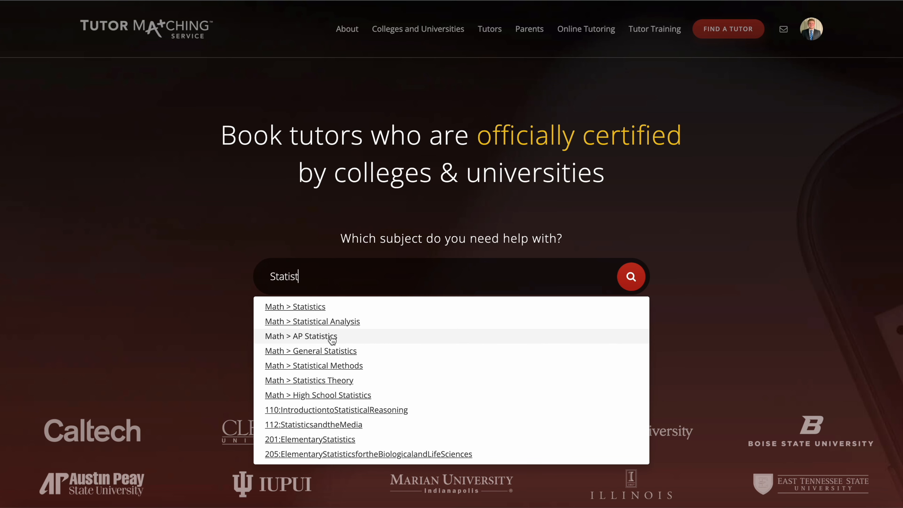
mouse_move(377, 382)
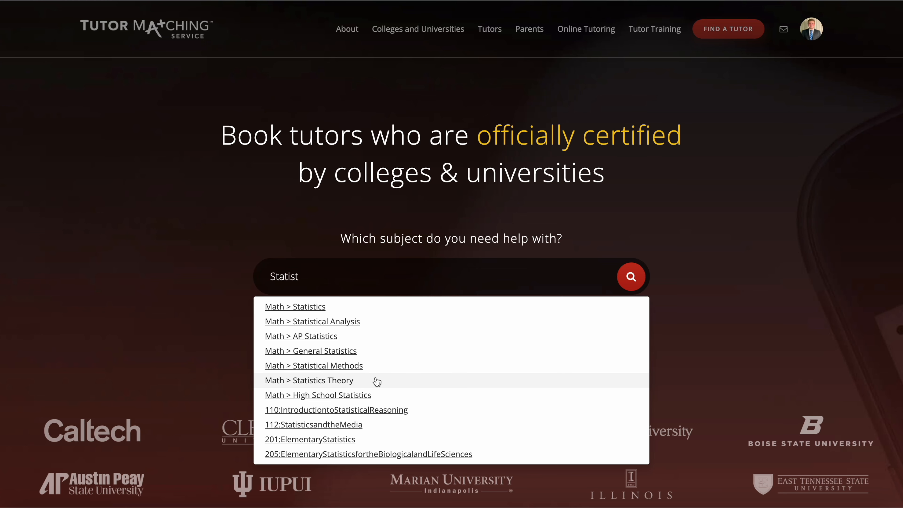
key(Backspace)
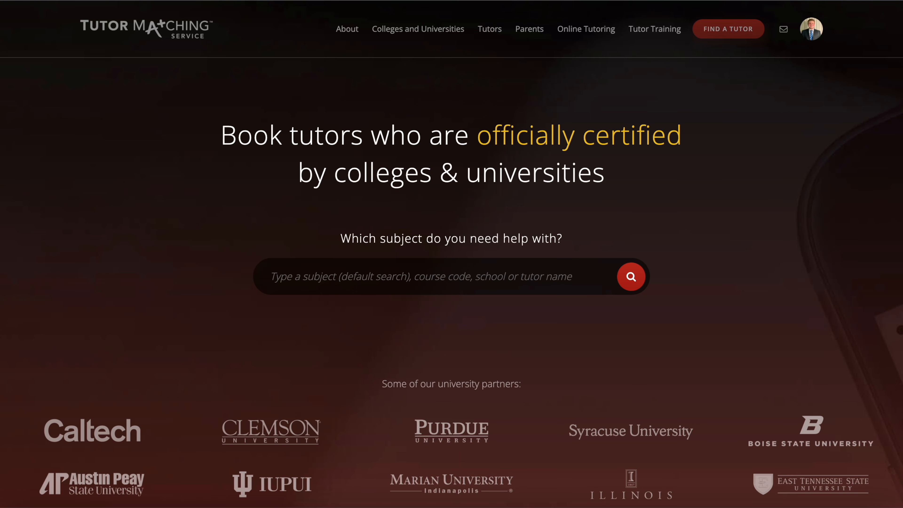
text(Bradle)
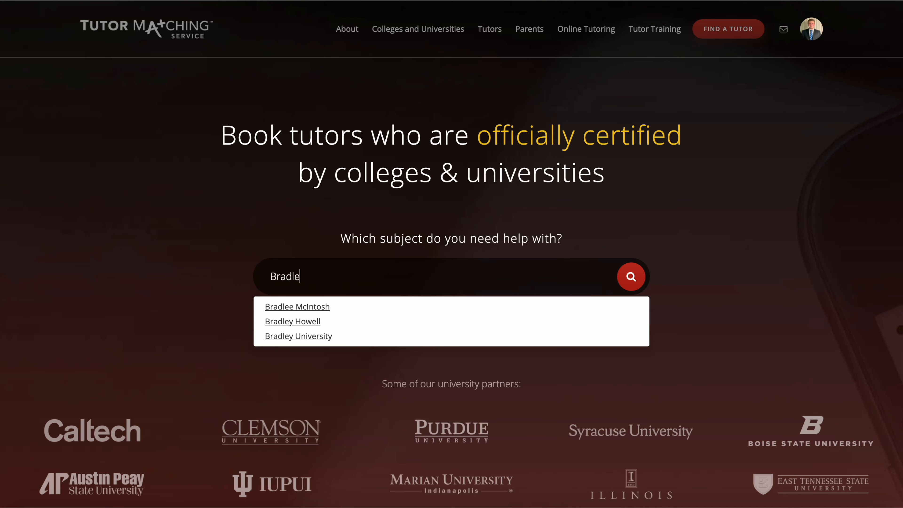
mouse_move(286, 327)
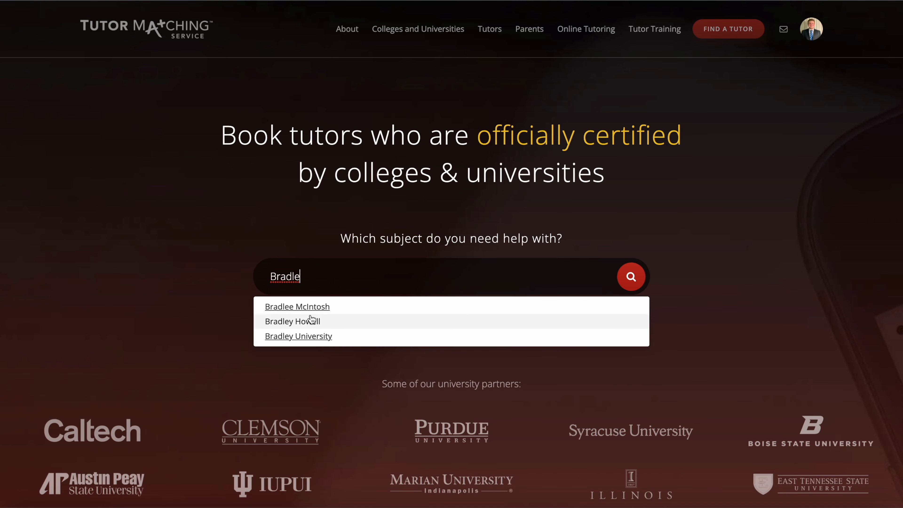
mouse_move(306, 341)
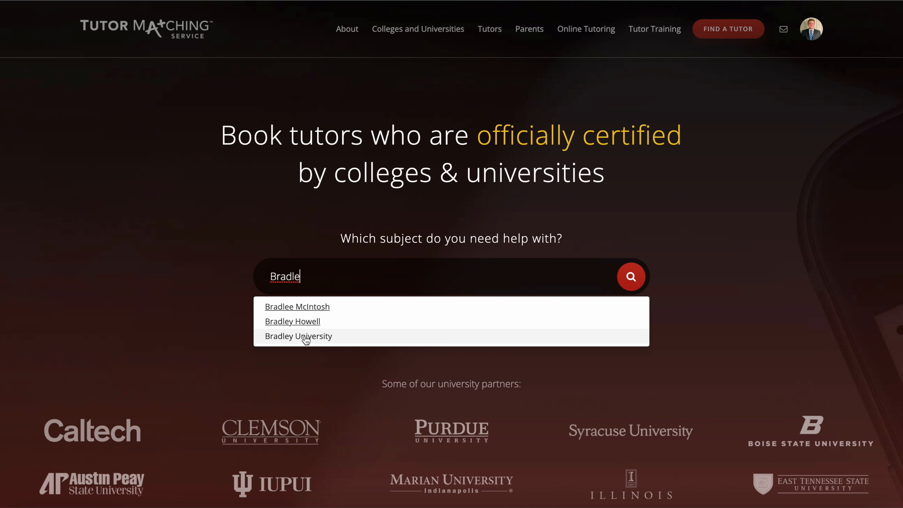
key(Backspace)
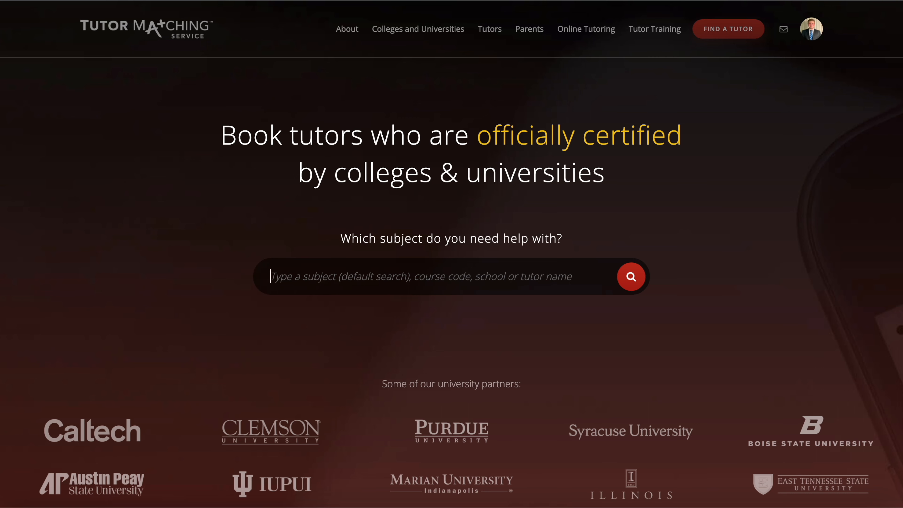
text(Eric Od)
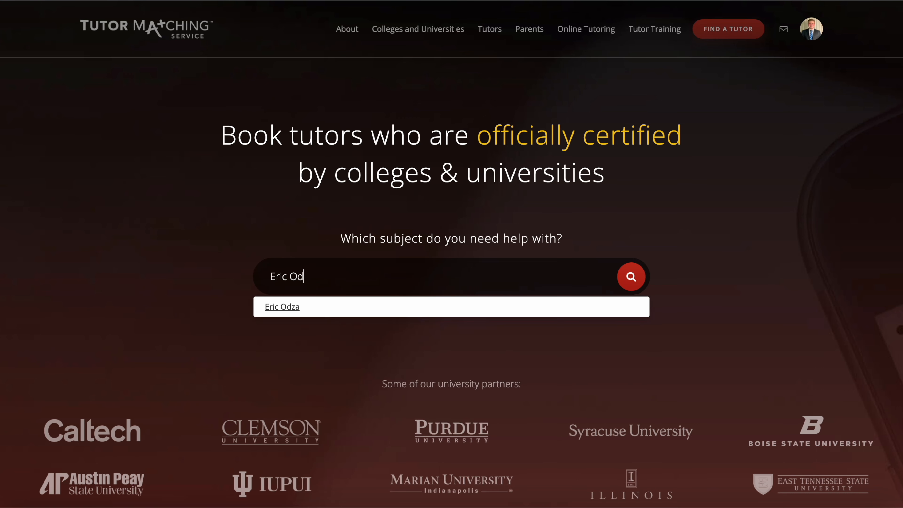
mouse_move(287, 311)
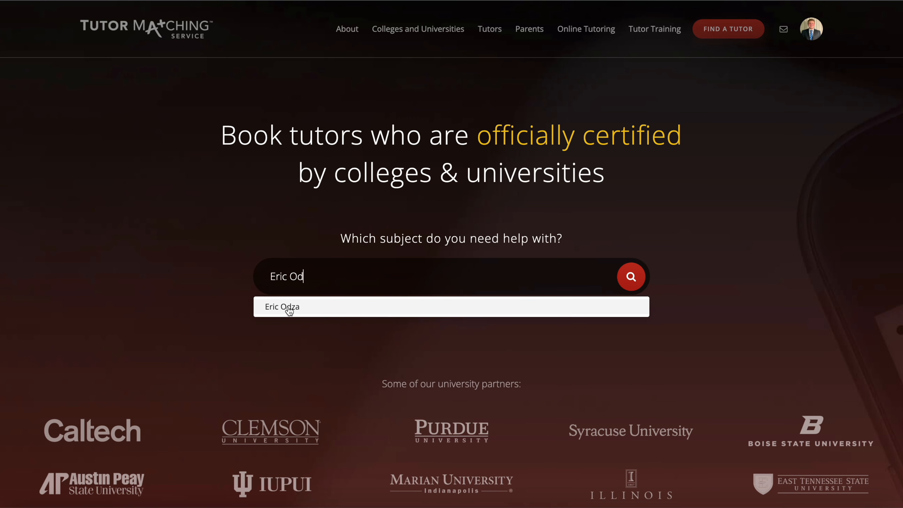
click(286, 307)
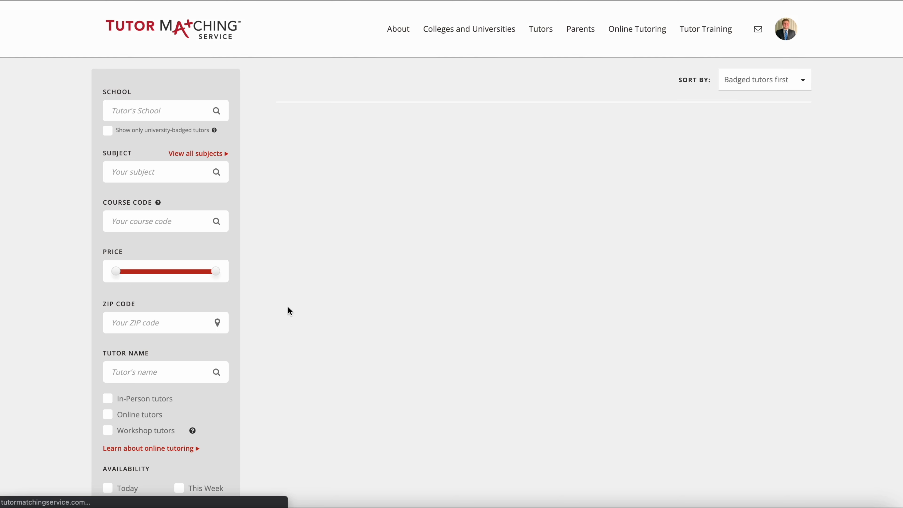
text(Eric Odza)
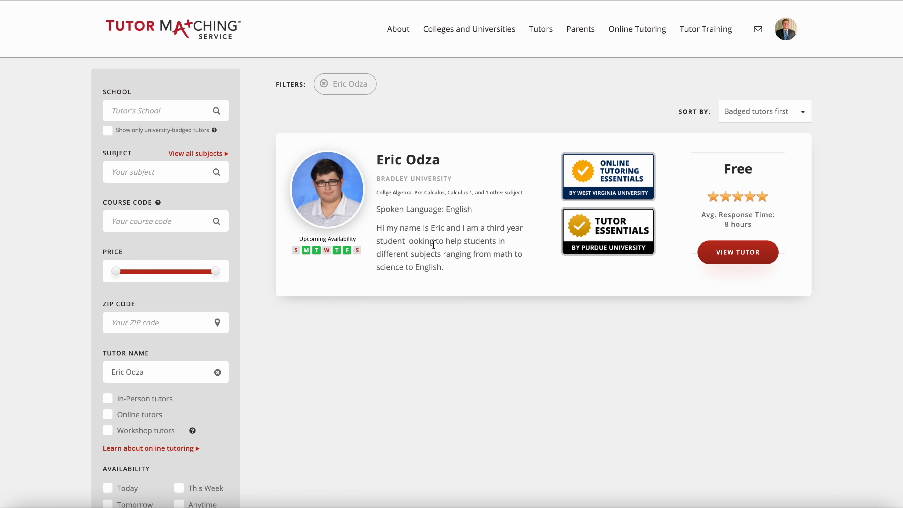
mouse_move(141, 330)
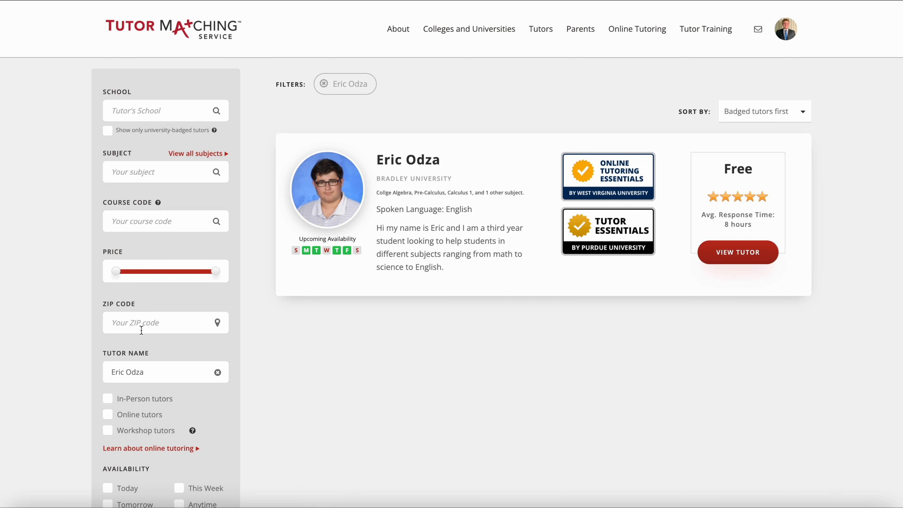
scroll(down, 3)
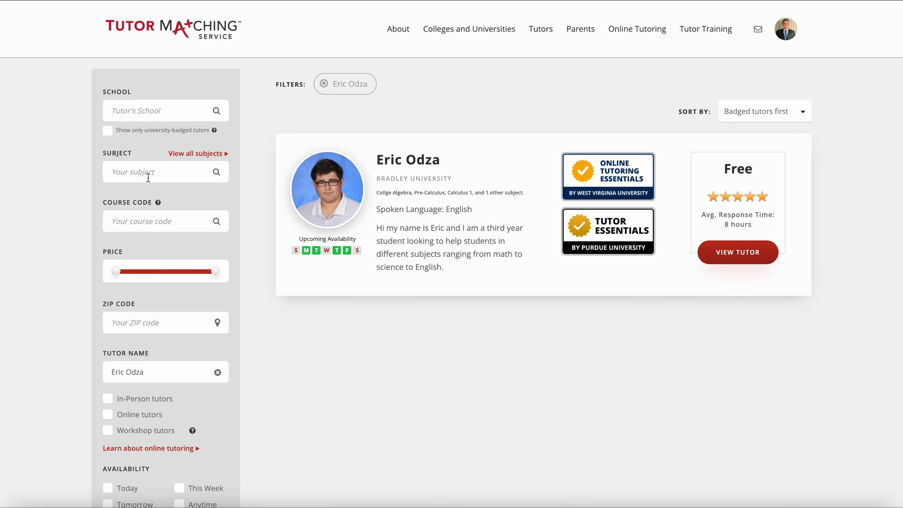
mouse_move(216, 274)
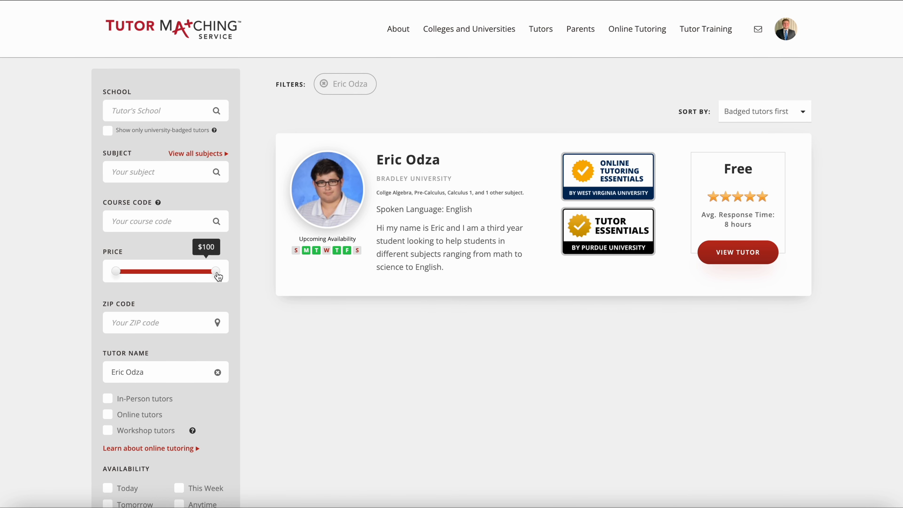
drag(218, 271, 115, 271)
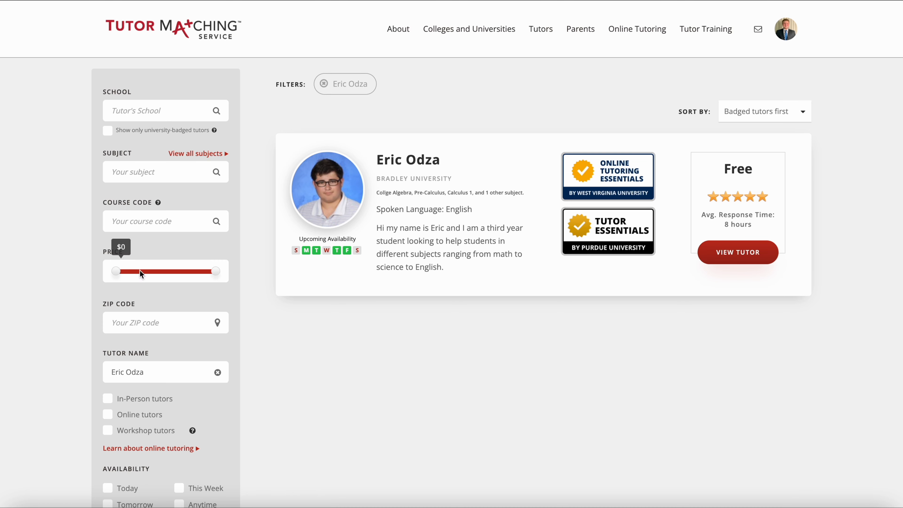
scroll(down, 3)
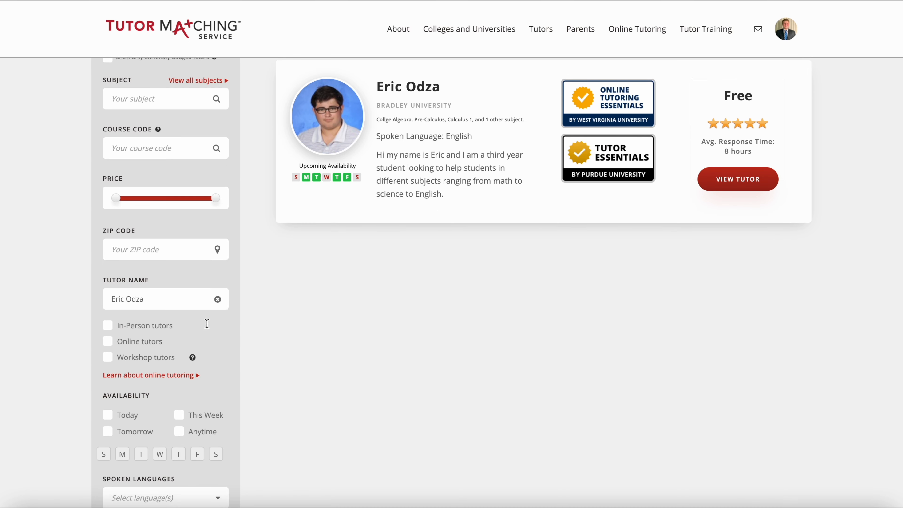
mouse_move(185, 258)
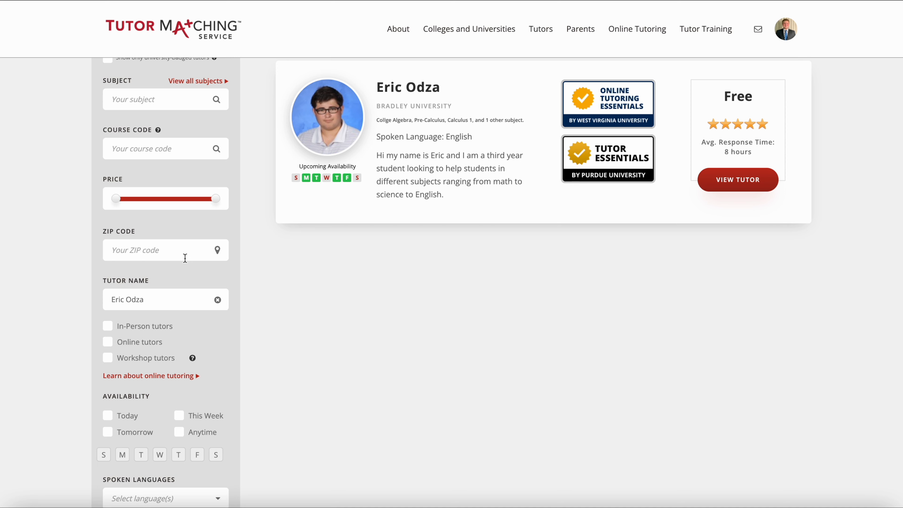
scroll(down, 3)
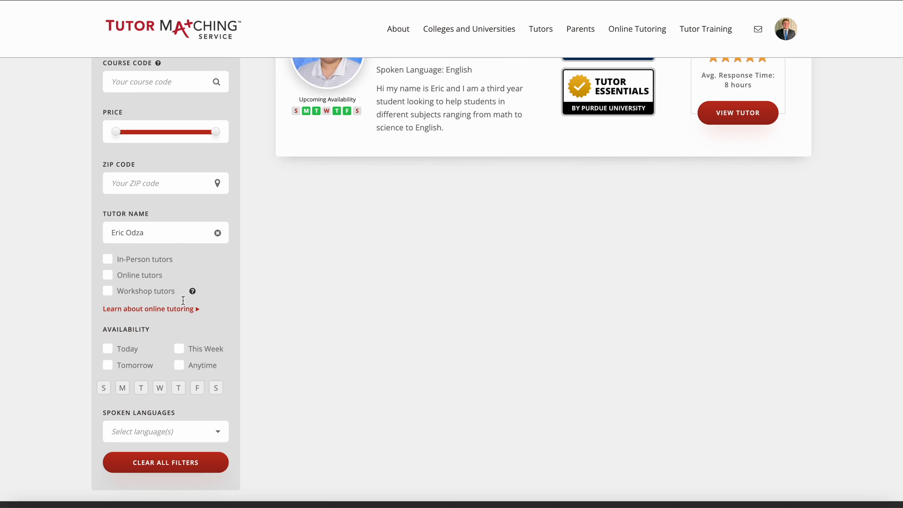
scroll(down, 3)
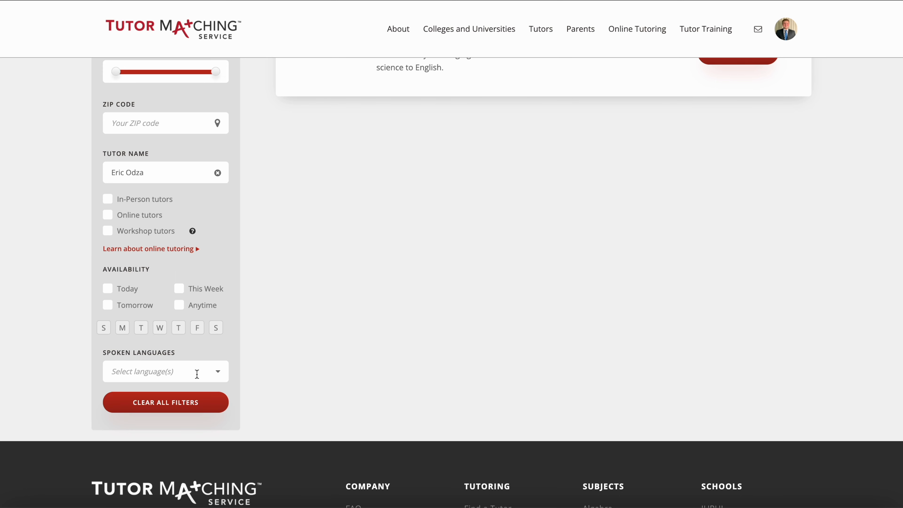
mouse_move(200, 377)
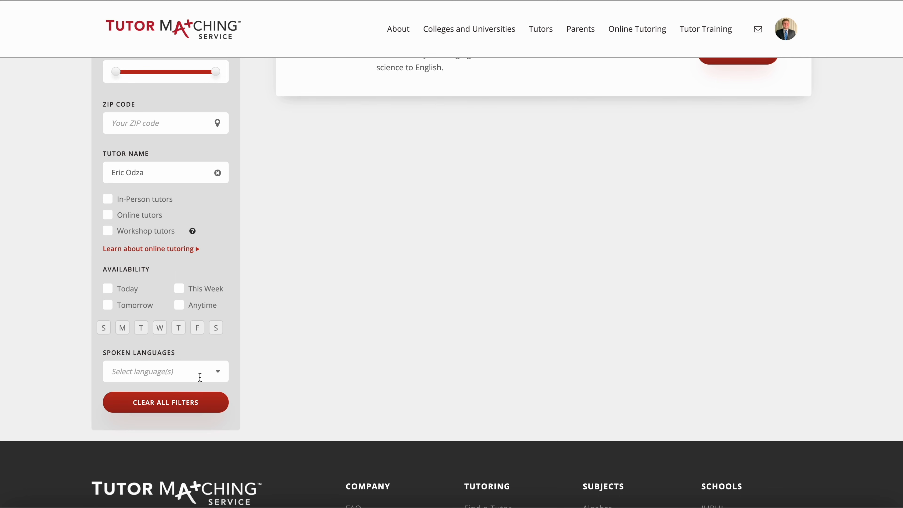
Bring up the Spoken Languages filter's Select Language(s) dialog
click(165, 371)
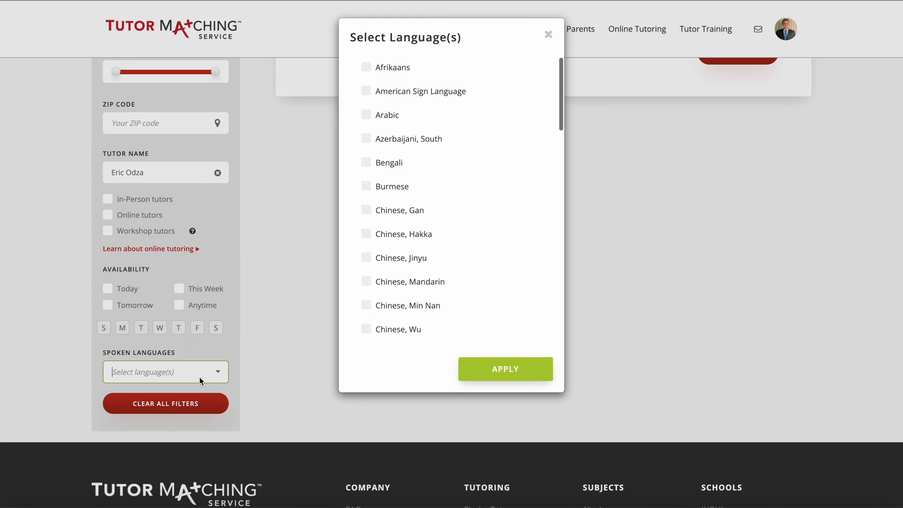
scroll(down, 3)
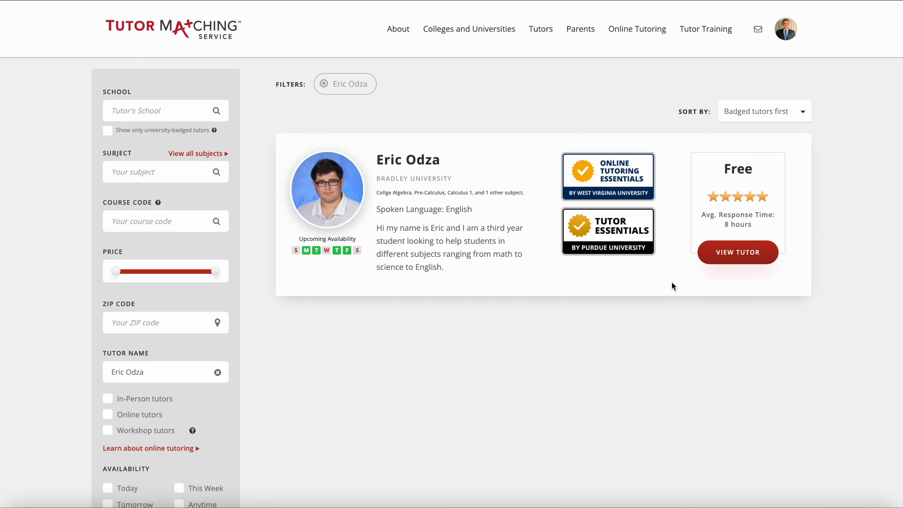
mouse_move(357, 101)
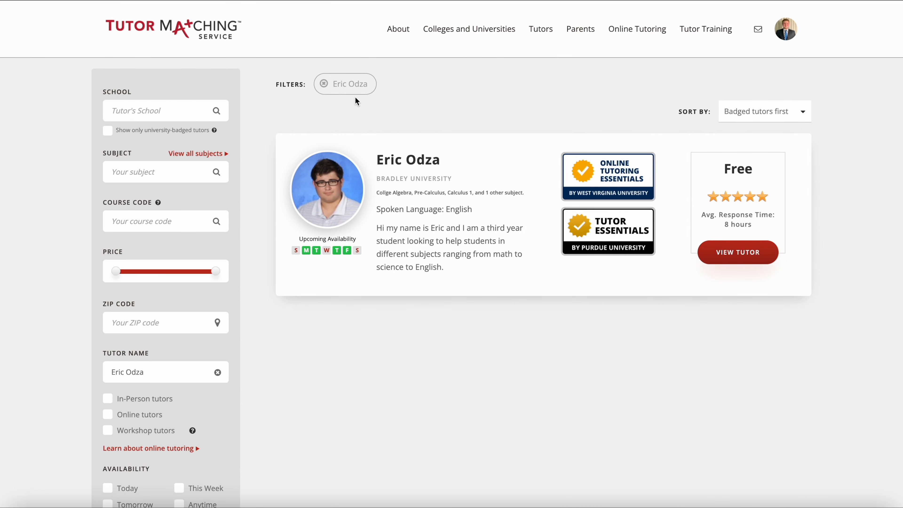
mouse_move(408, 160)
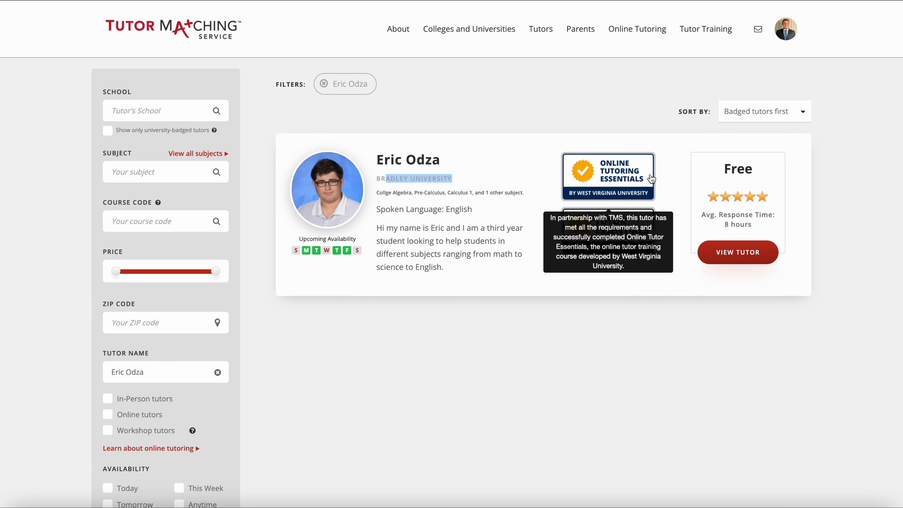
mouse_move(672, 243)
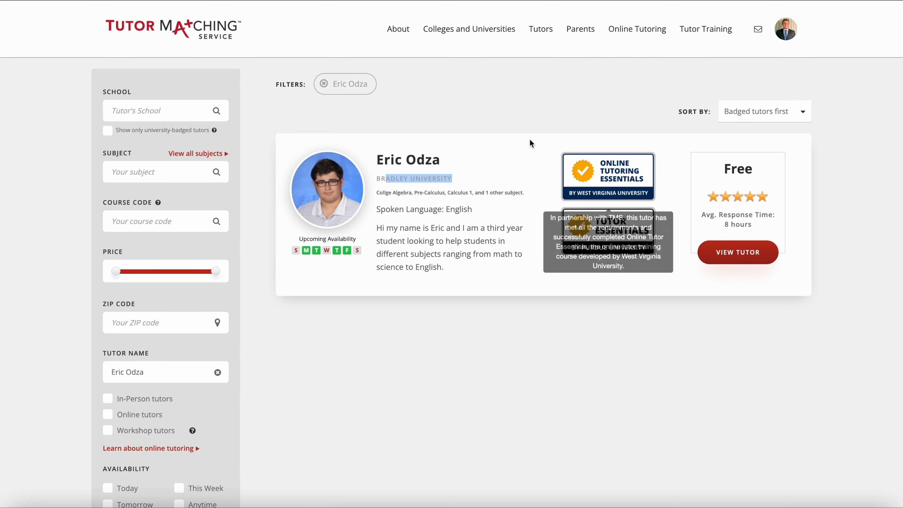
mouse_move(515, 166)
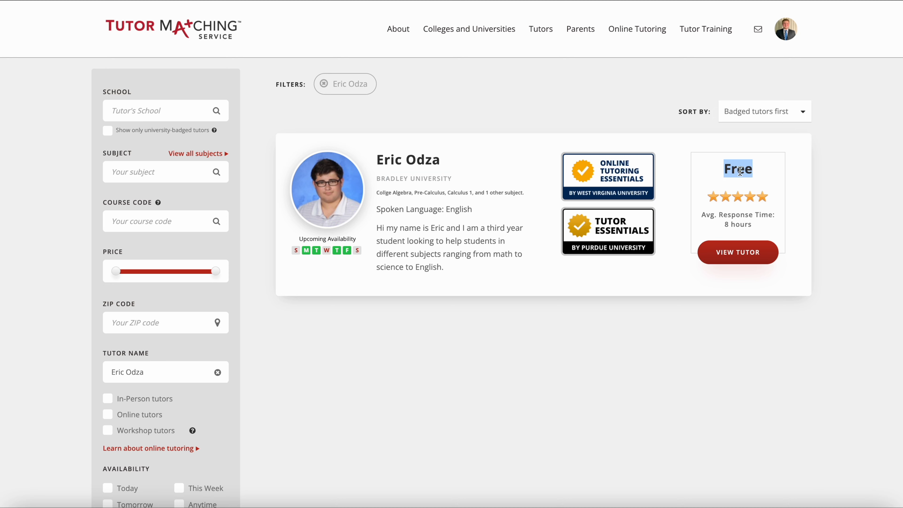
mouse_move(823, 210)
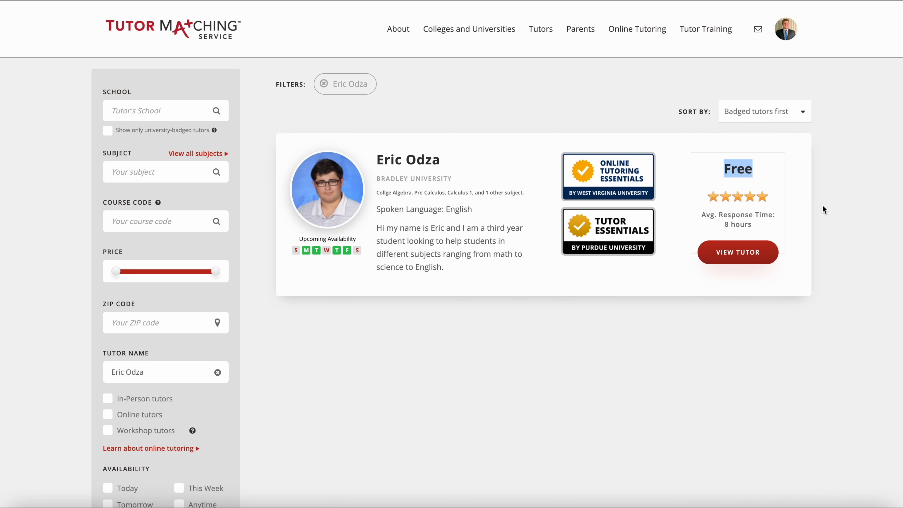
mouse_move(808, 224)
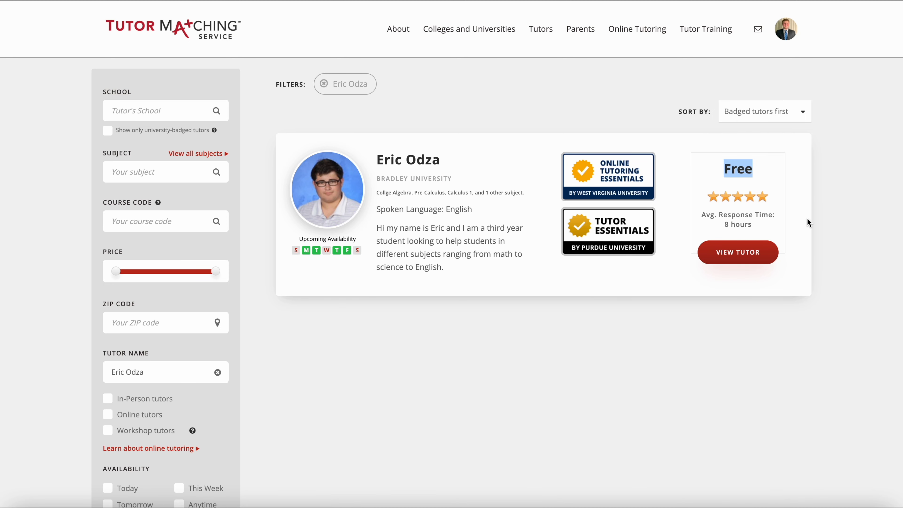
mouse_move(737, 197)
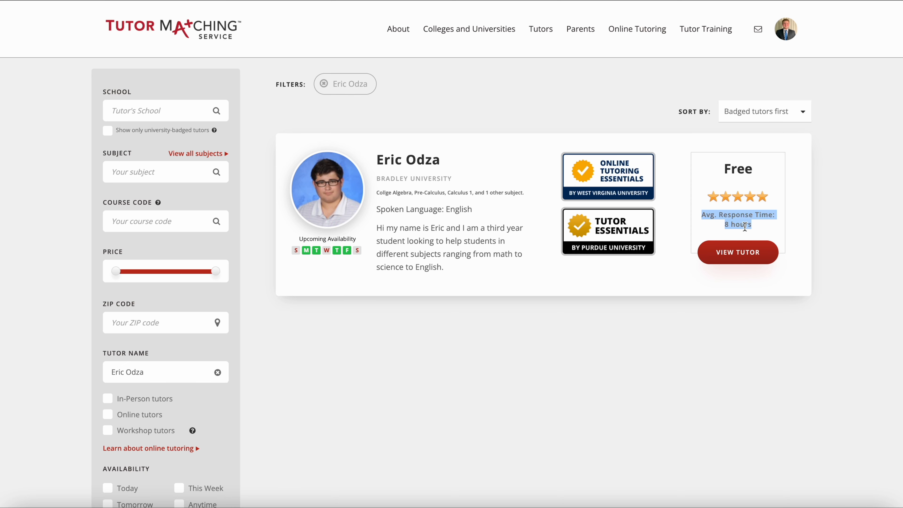
mouse_move(839, 256)
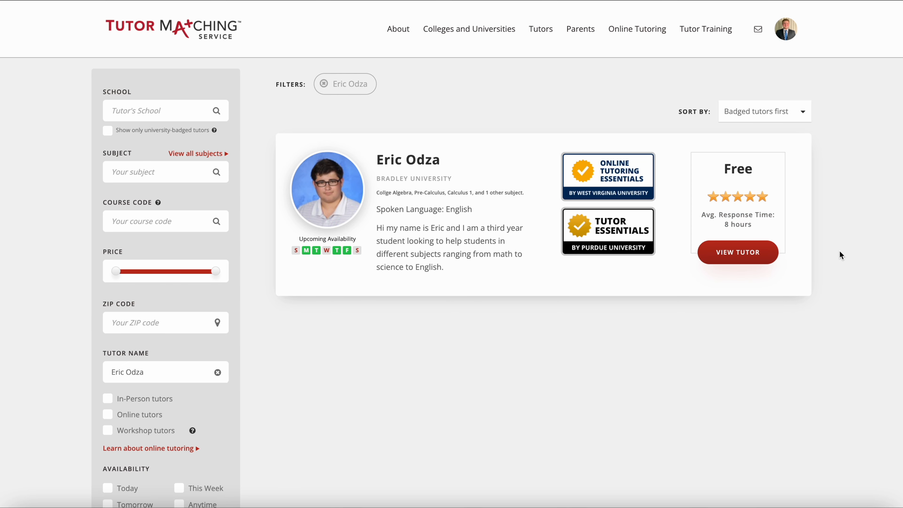
mouse_move(801, 244)
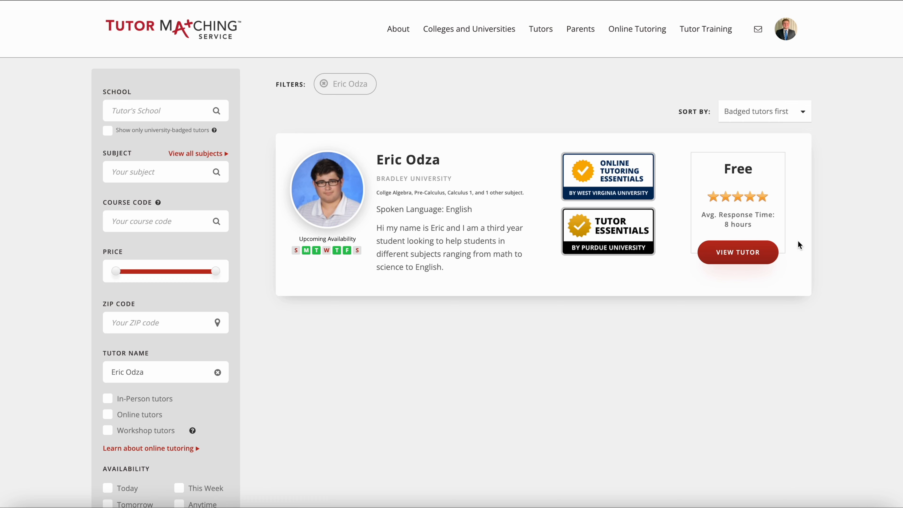
click(737, 252)
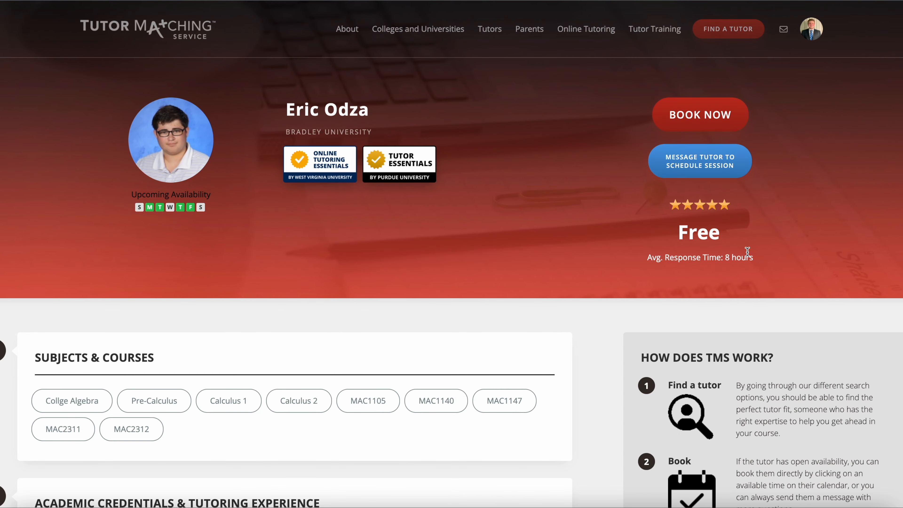
mouse_move(299, 173)
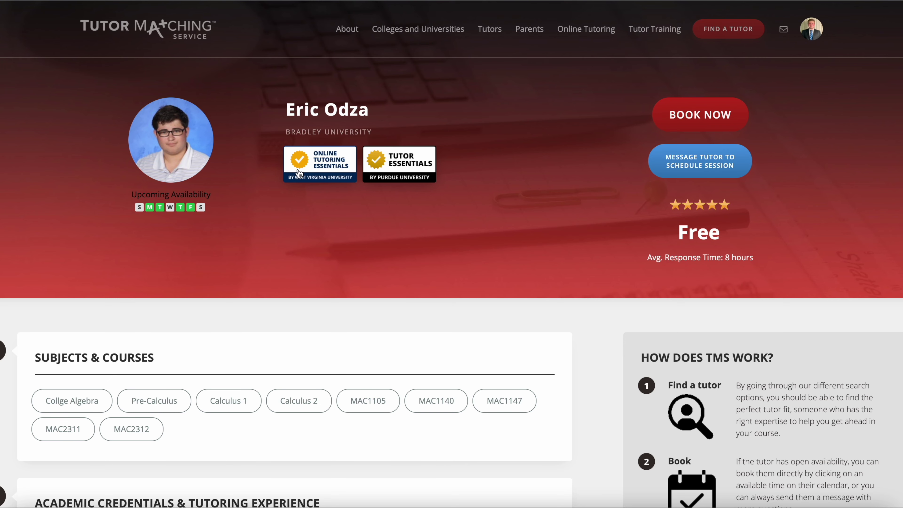
mouse_move(407, 143)
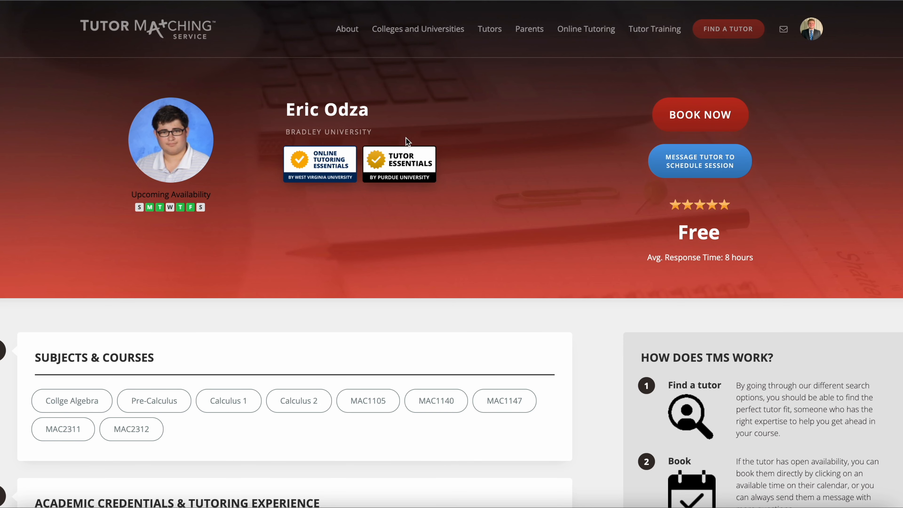
mouse_move(720, 116)
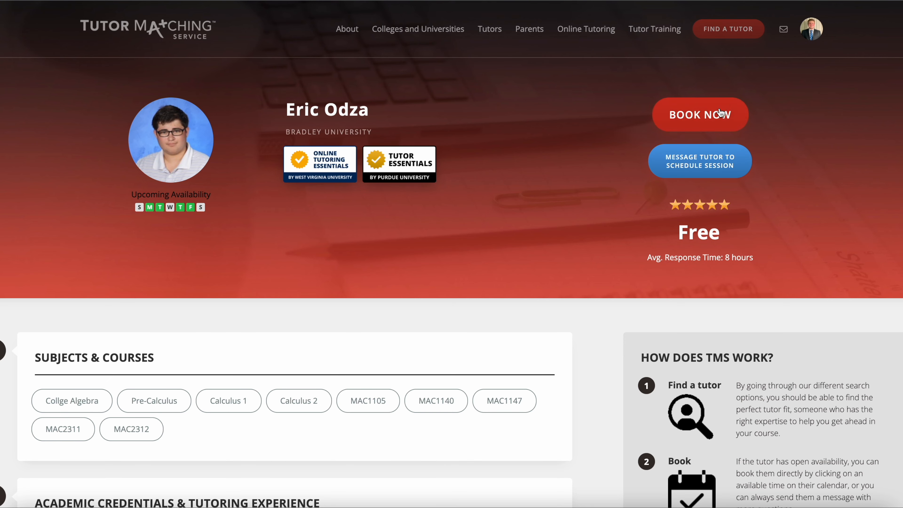
mouse_move(728, 166)
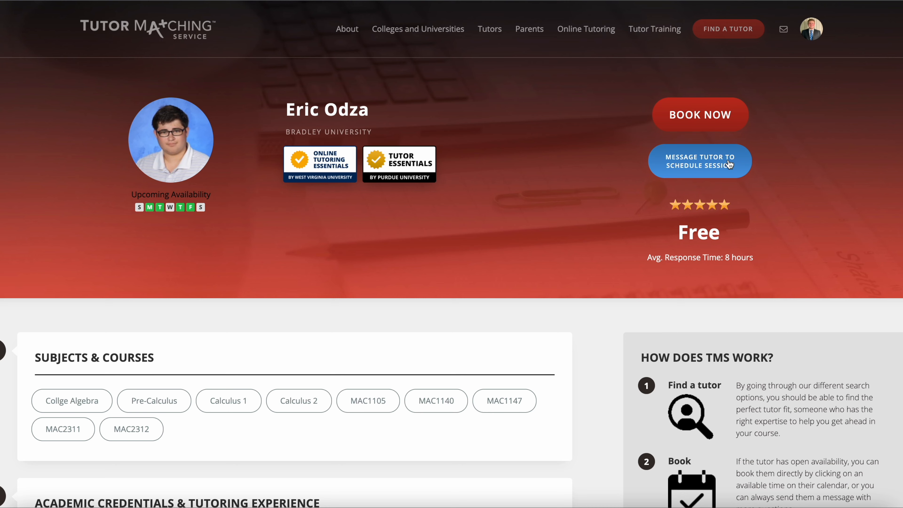
mouse_move(714, 151)
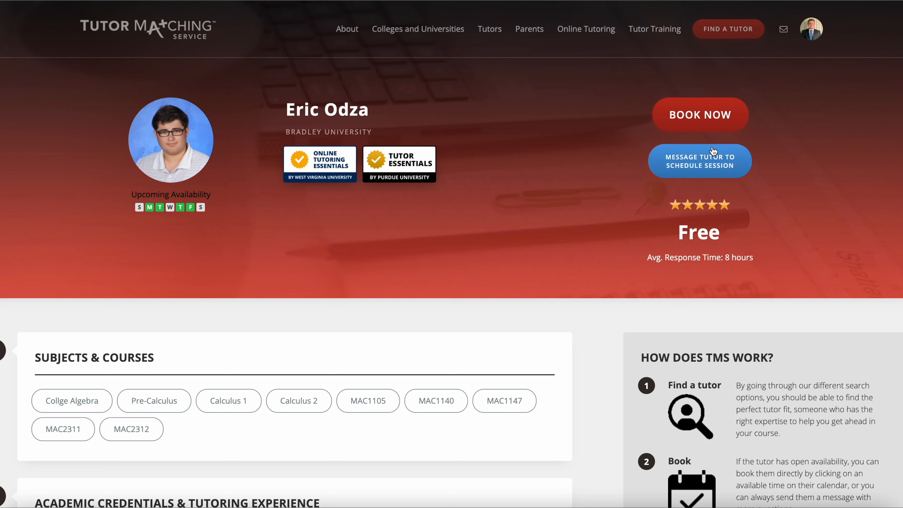
mouse_move(732, 169)
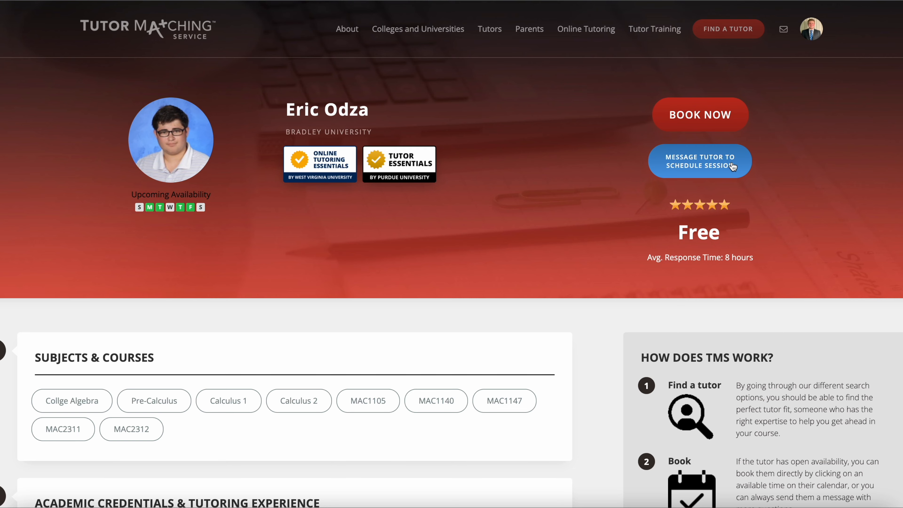
scroll(down, 3)
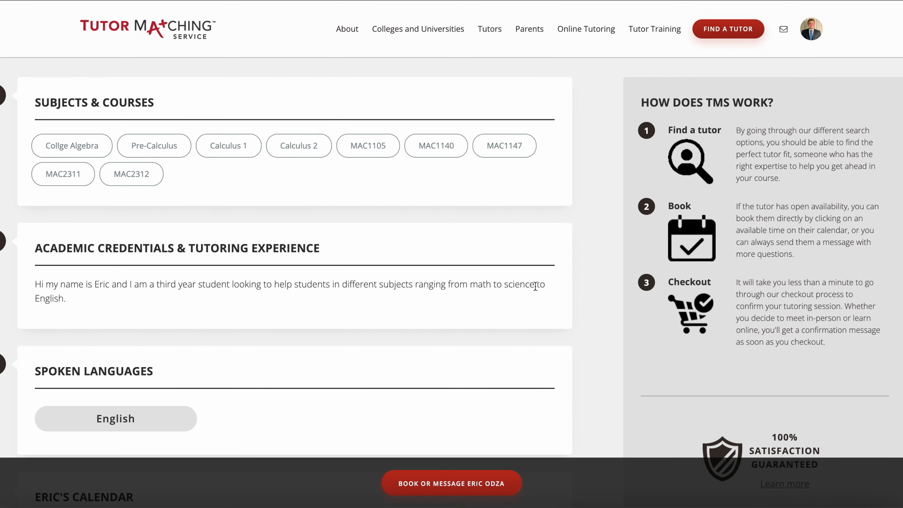
double_click(93, 103)
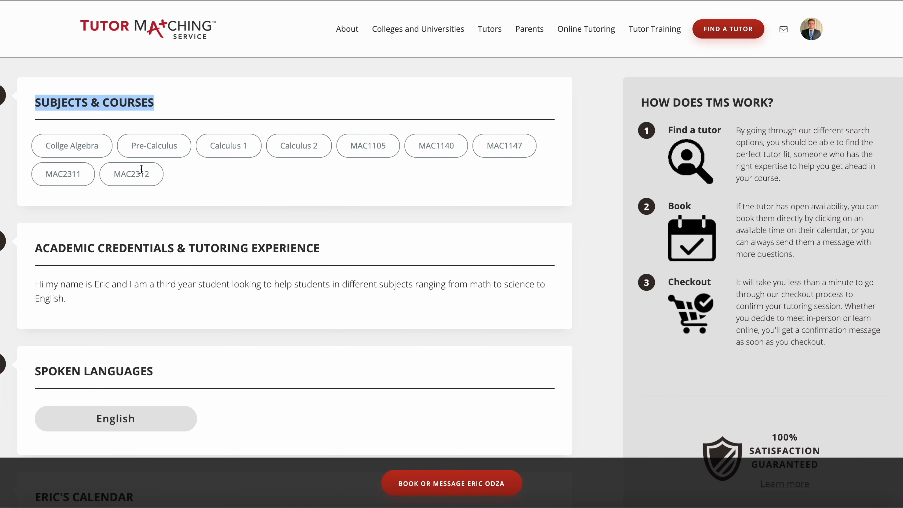
mouse_move(230, 202)
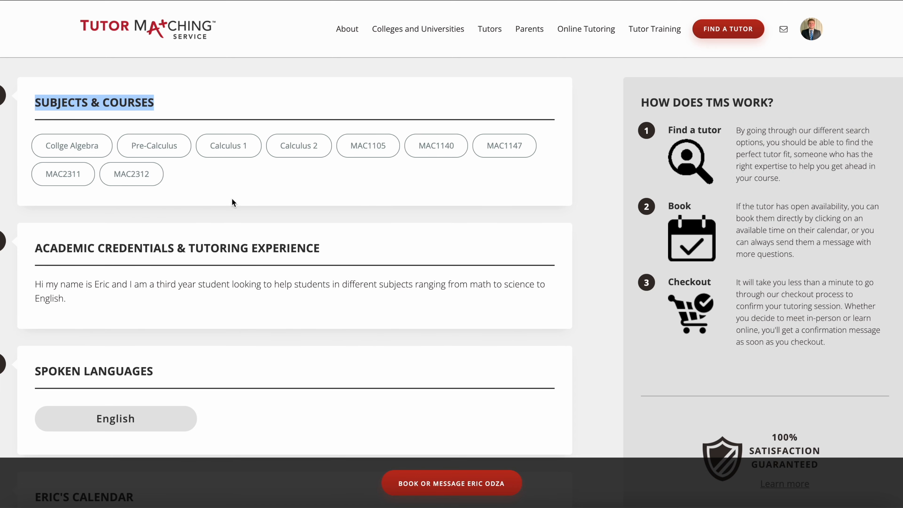
scroll(down, 3)
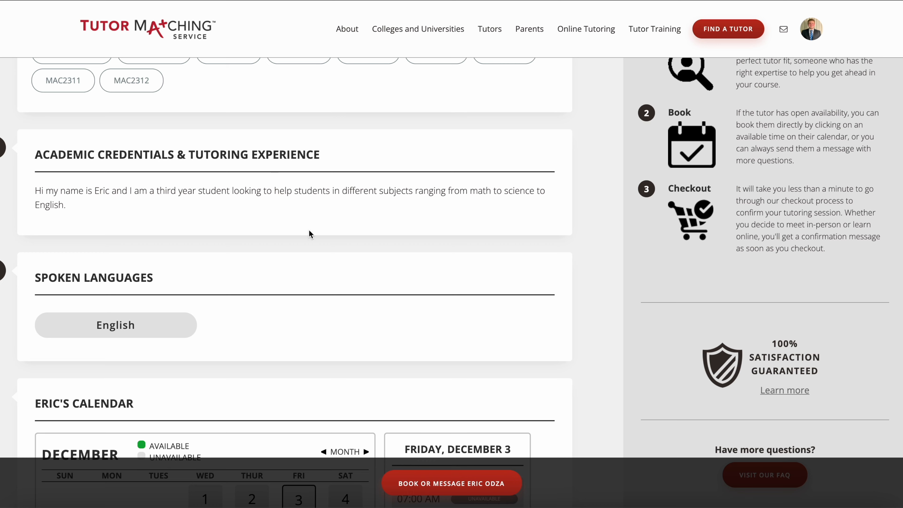
mouse_move(187, 195)
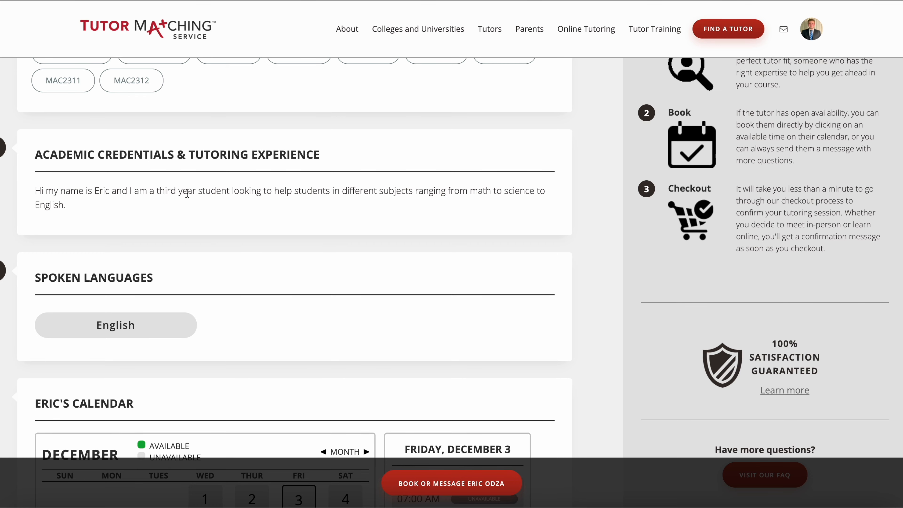
scroll(down, 3)
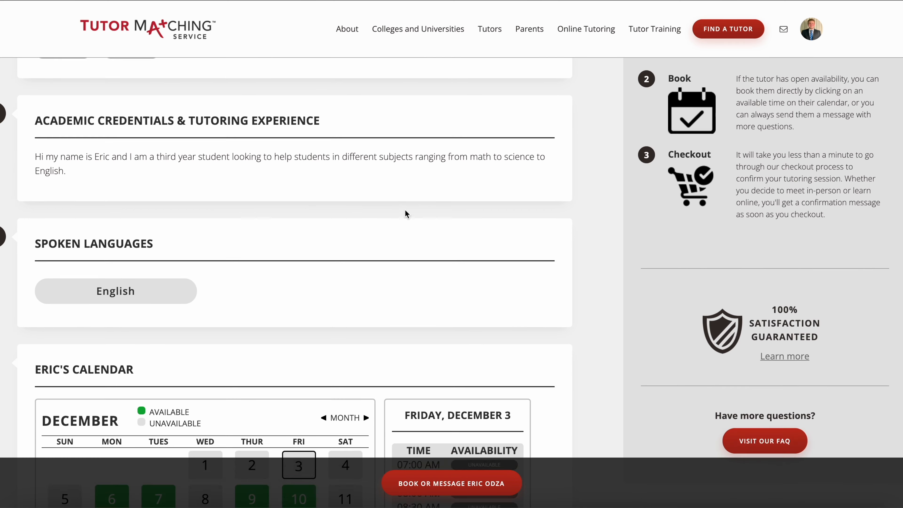
scroll(down, 3)
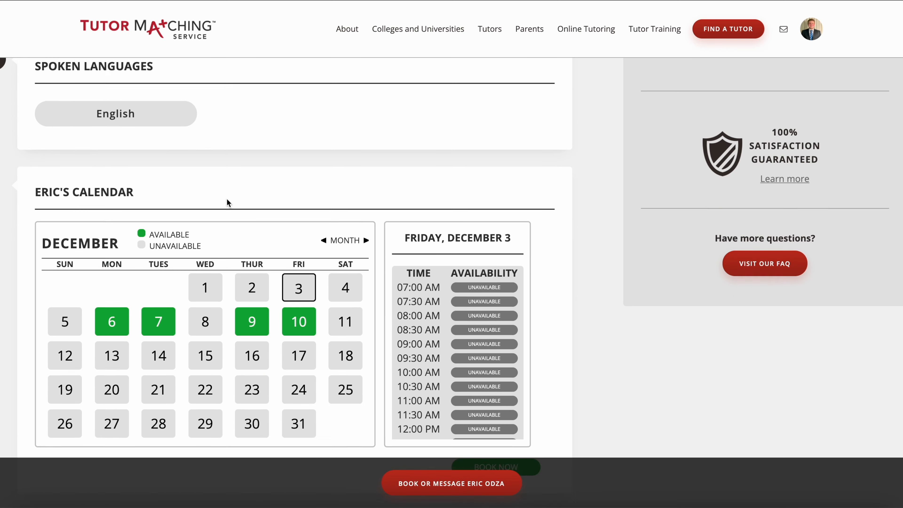
scroll(down, 3)
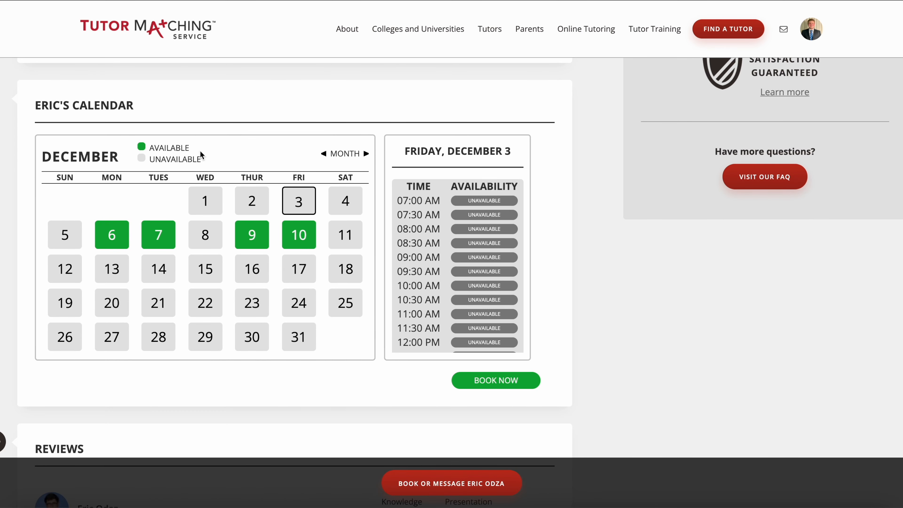
mouse_move(155, 158)
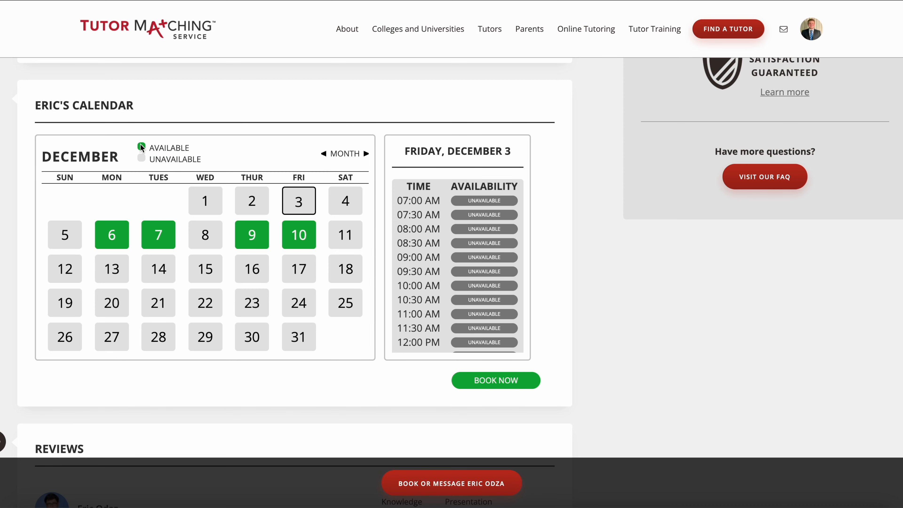
mouse_move(115, 236)
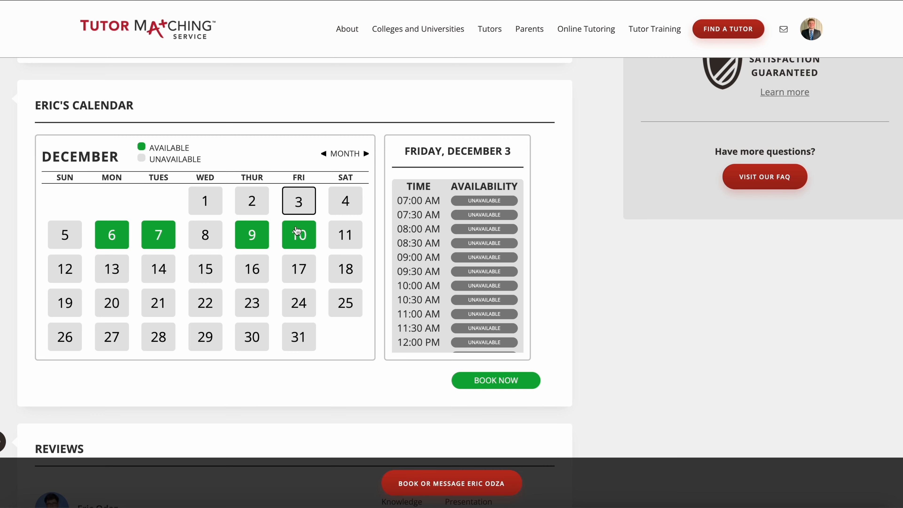
scroll(down, 3)
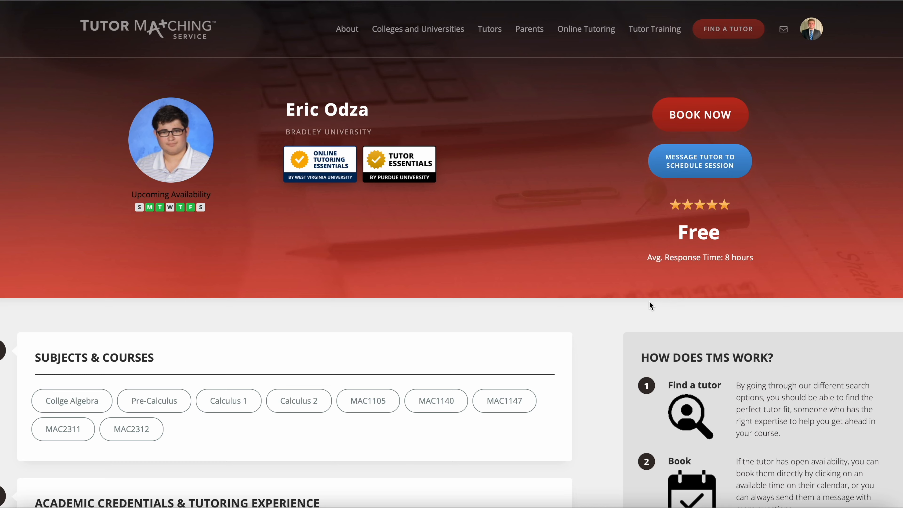
Scroll down the booking page to Eric's Nov 28 – Dec 4 availability calendar
scroll(down, 3)
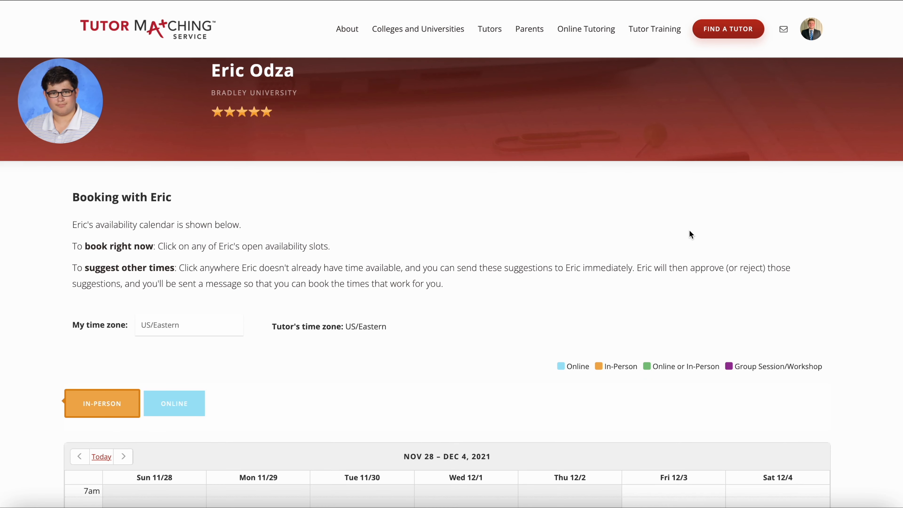
scroll(down, 3)
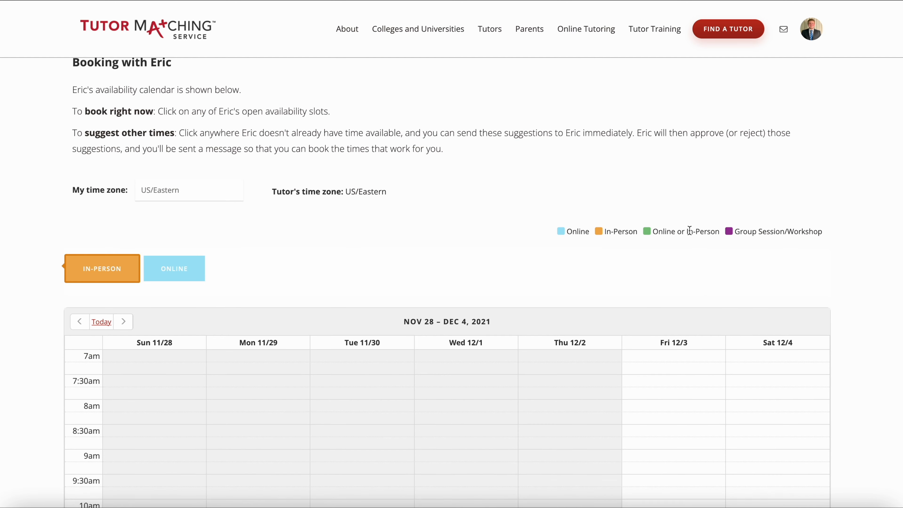
scroll(down, 3)
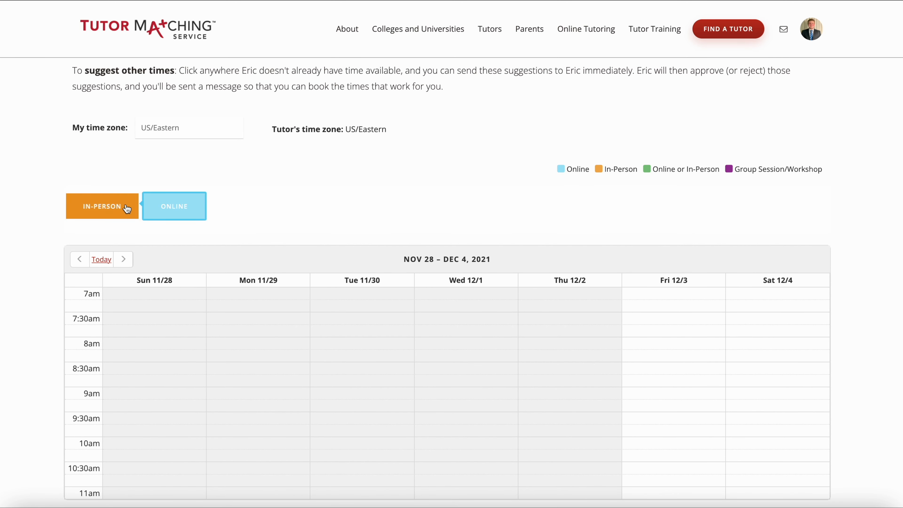
mouse_move(501, 252)
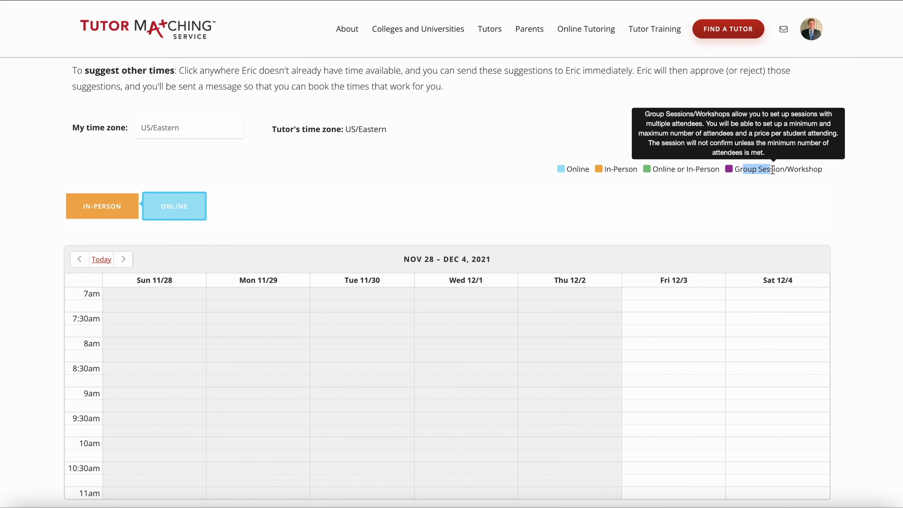
mouse_move(778, 174)
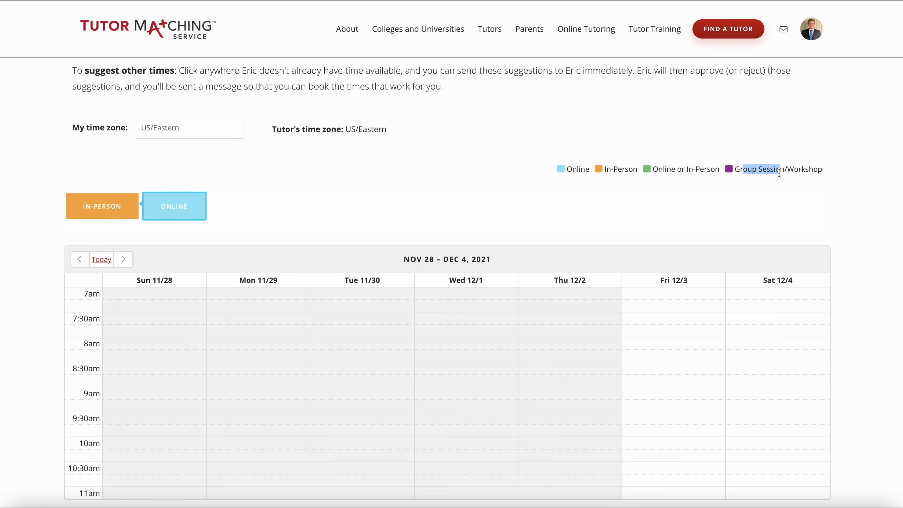
Advance the calendar to the week of Dec 5 – 11, 2021
scroll(down, 3)
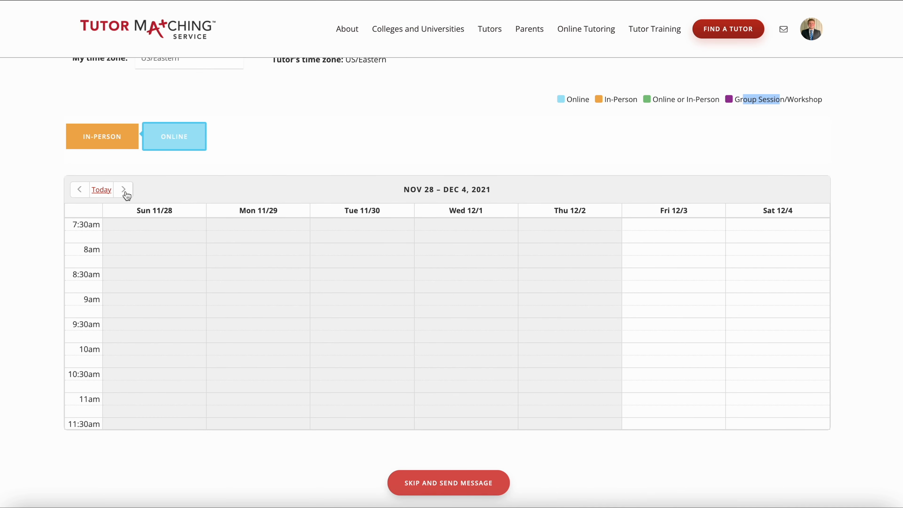
click(123, 189)
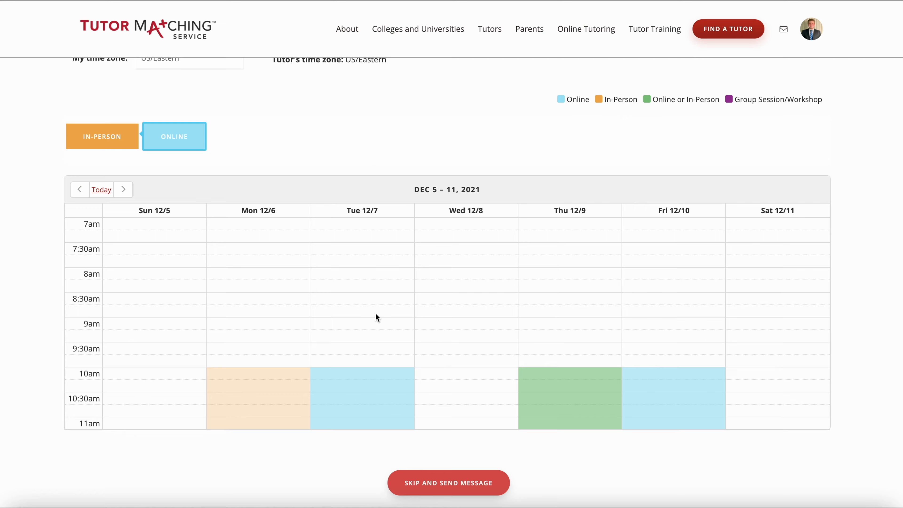
scroll(down, 3)
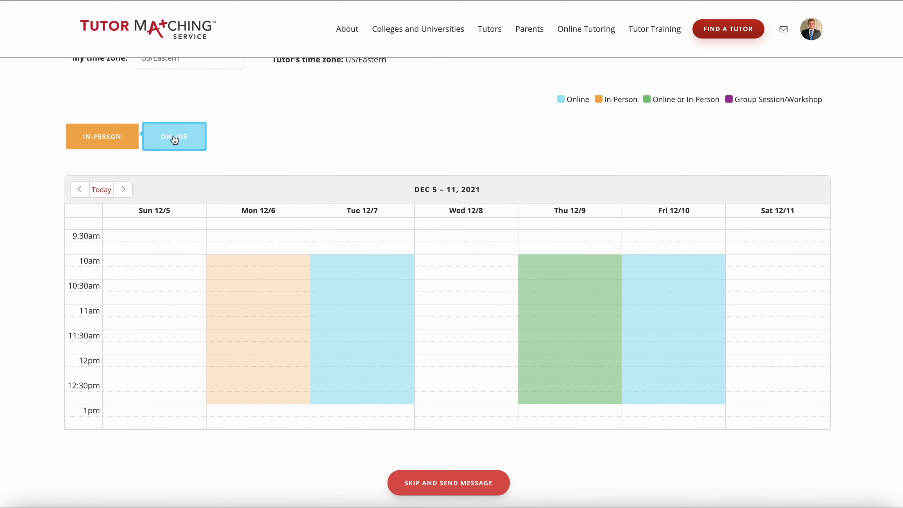
mouse_move(413, 293)
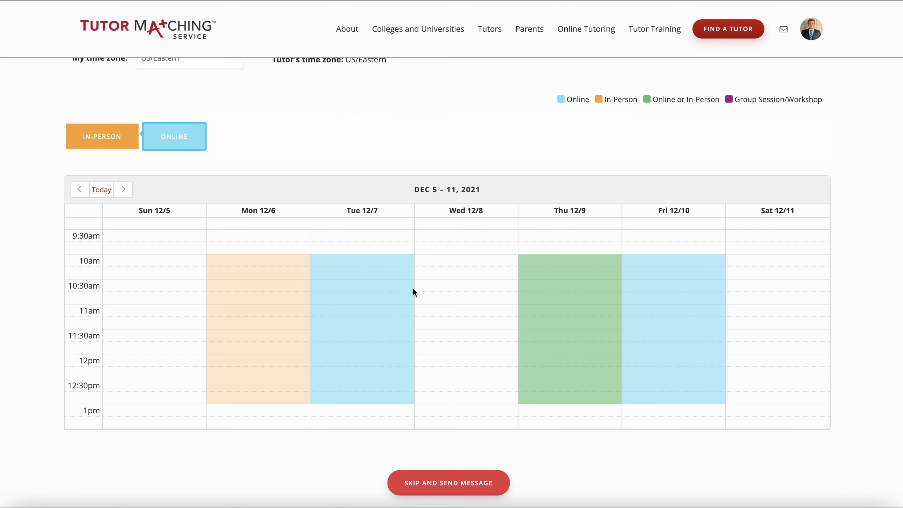
mouse_move(328, 231)
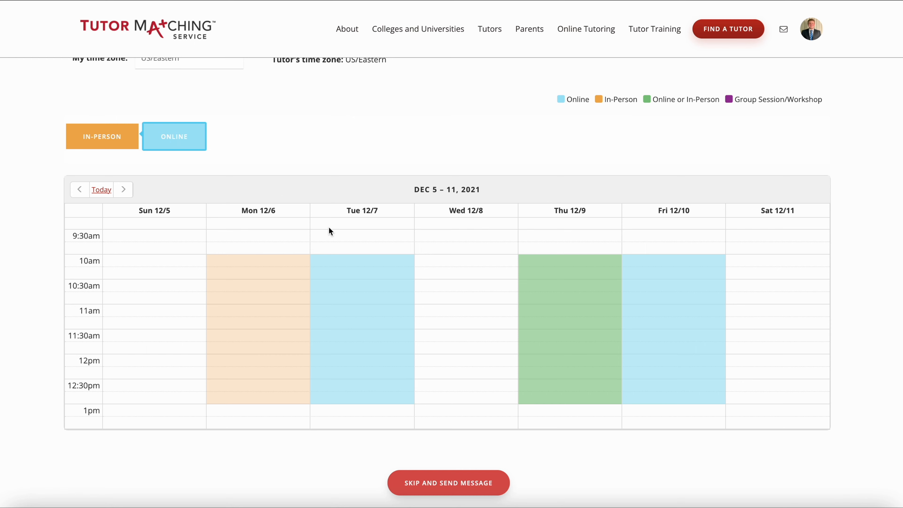
Compare in-person availability for that week, then return to online sessions
click(102, 136)
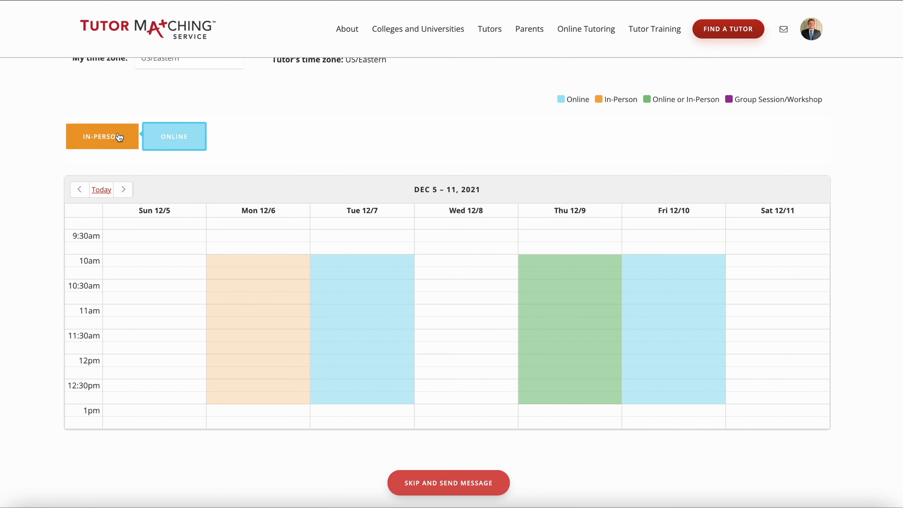
click(109, 136)
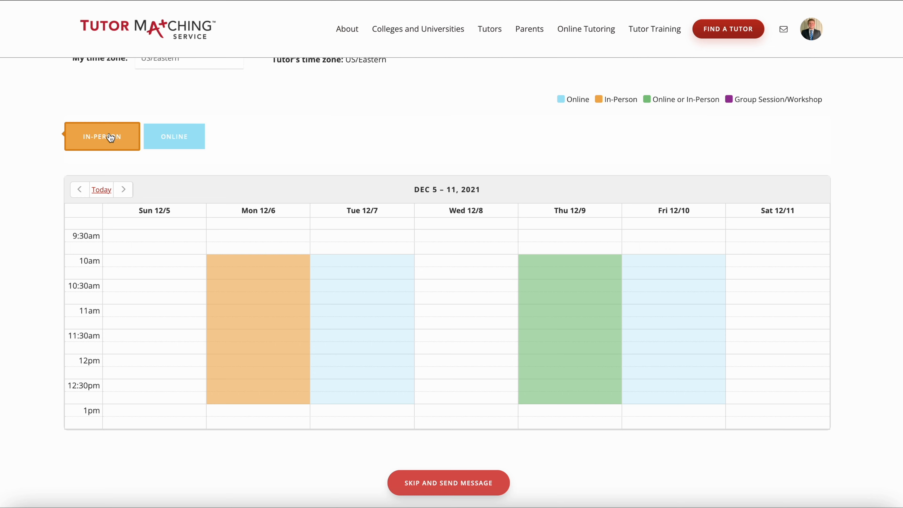
click(174, 136)
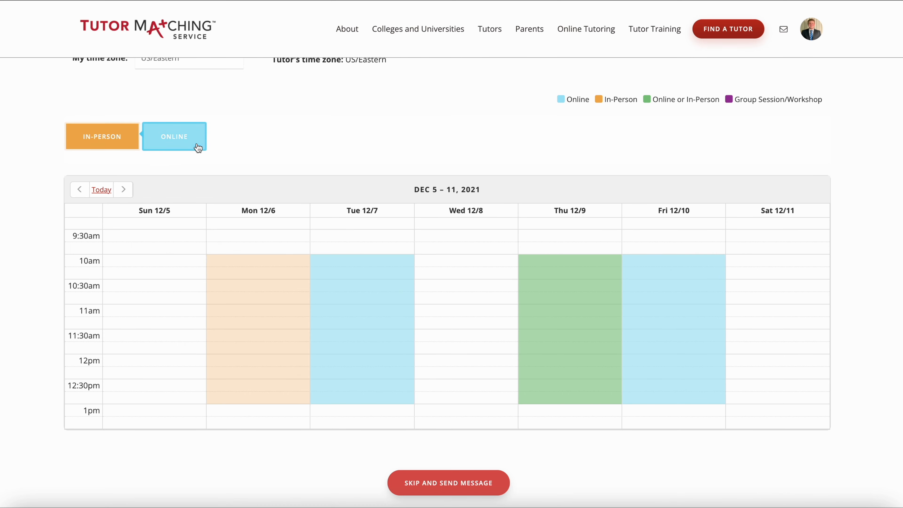
mouse_move(362, 275)
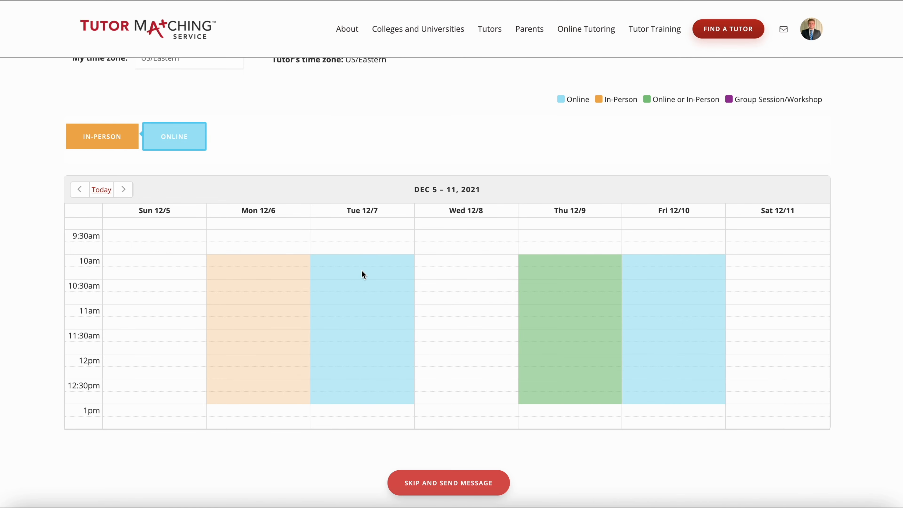
Create an online session on Tuesday 12/7 at 10:00 and extend it to end at 12:15
click(363, 275)
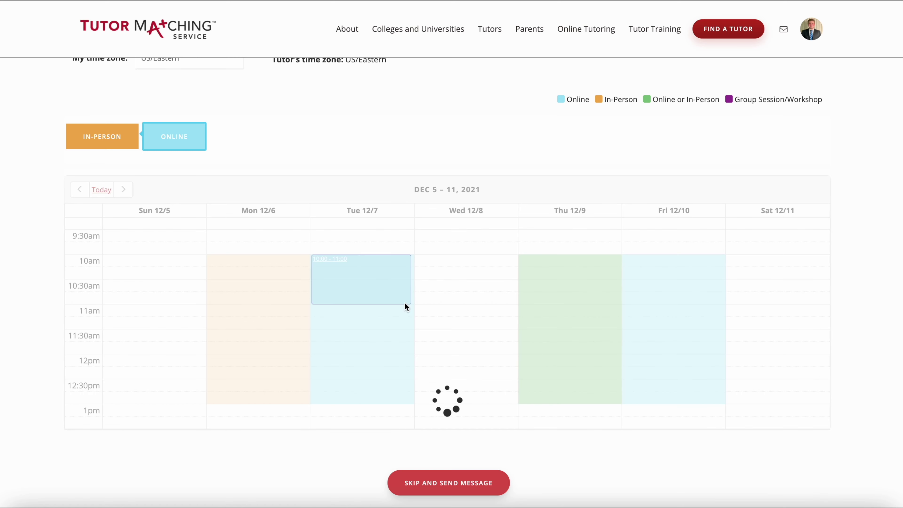
click(365, 280)
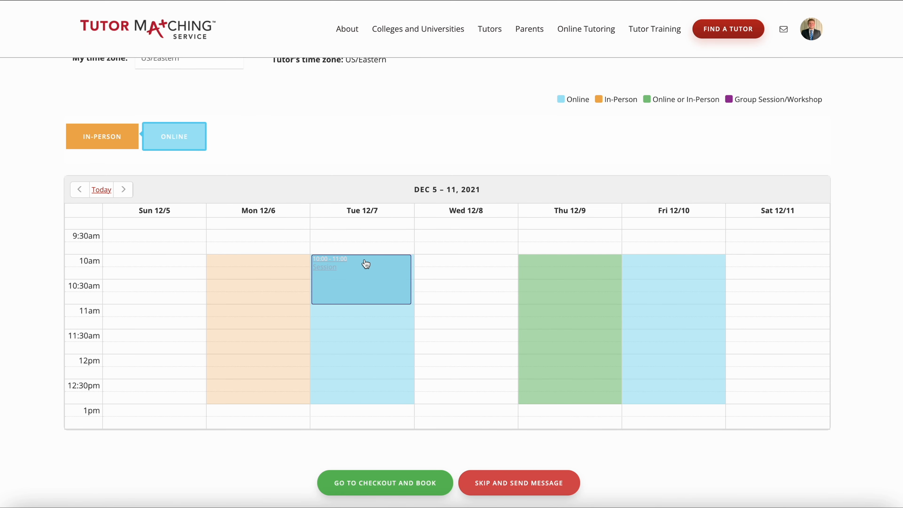
mouse_move(364, 281)
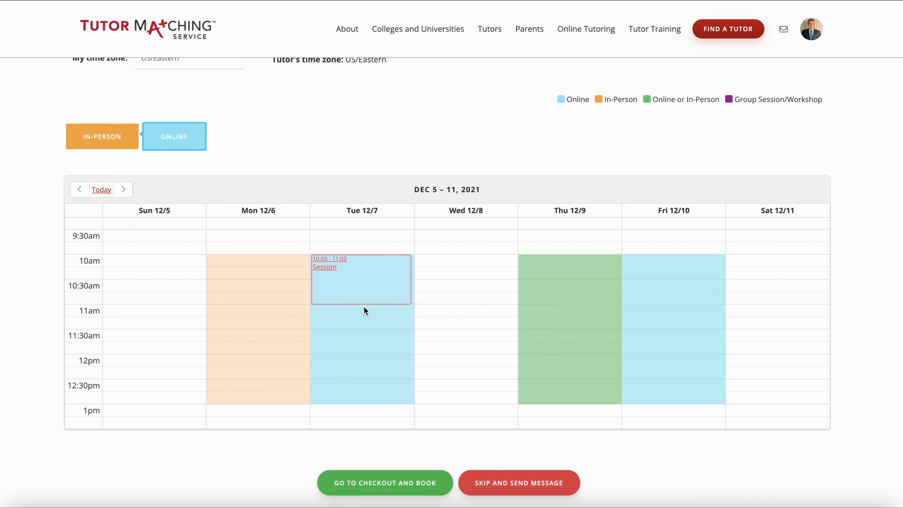
click(366, 312)
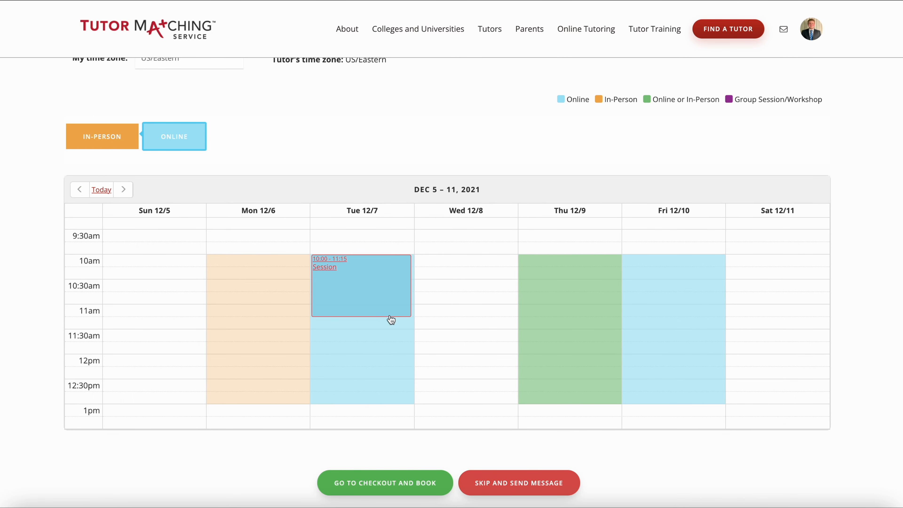
drag(390, 320, 399, 303)
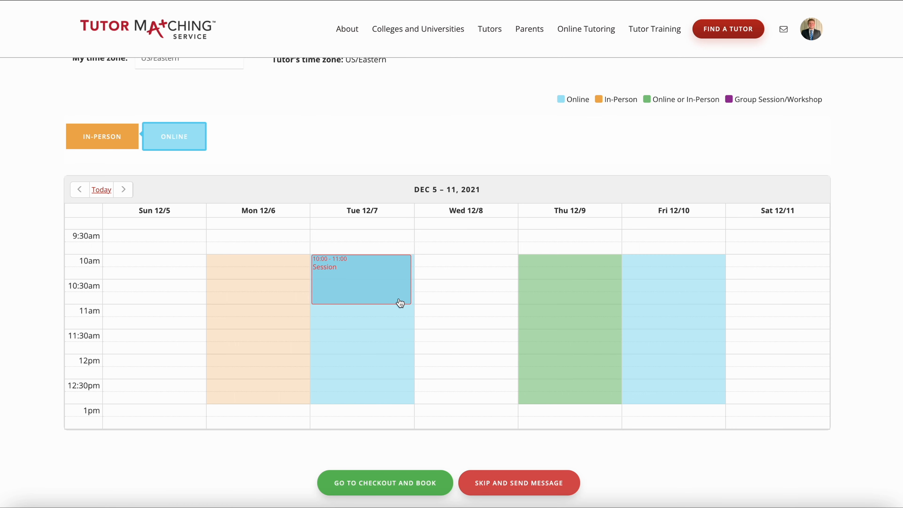
mouse_move(398, 302)
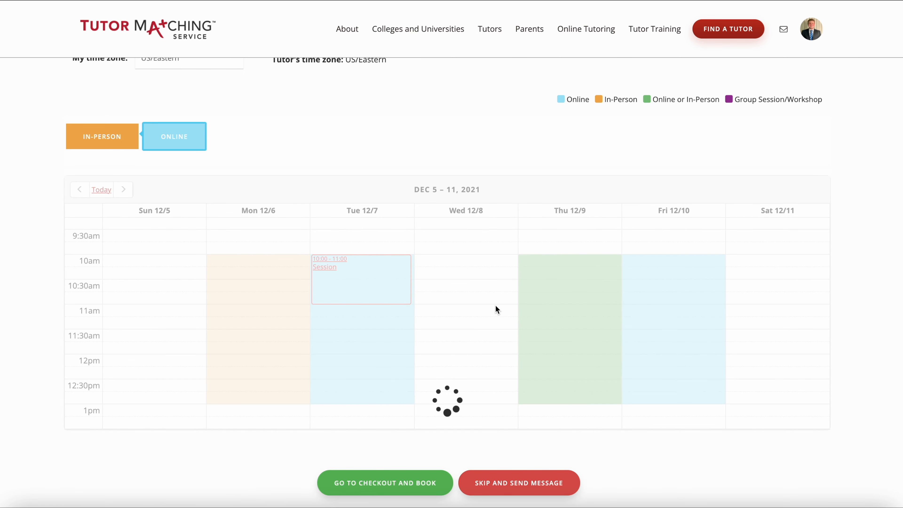
mouse_move(548, 342)
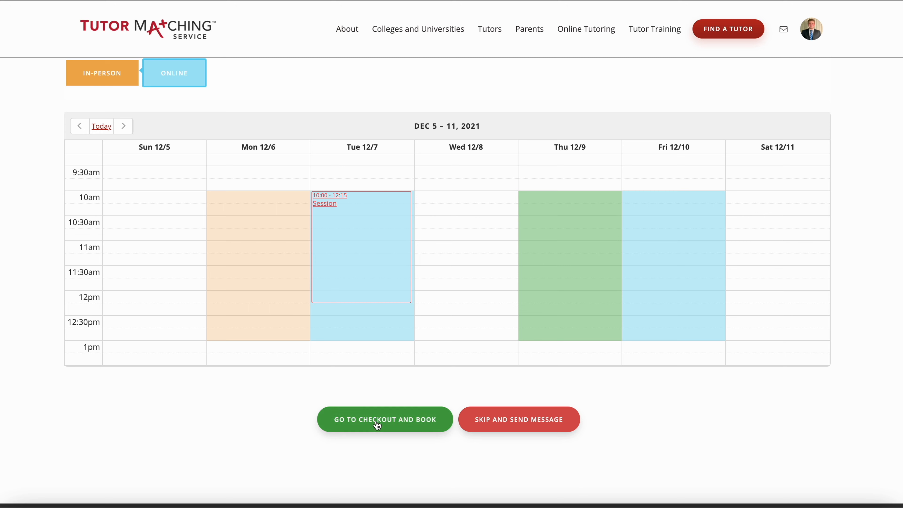
mouse_move(479, 433)
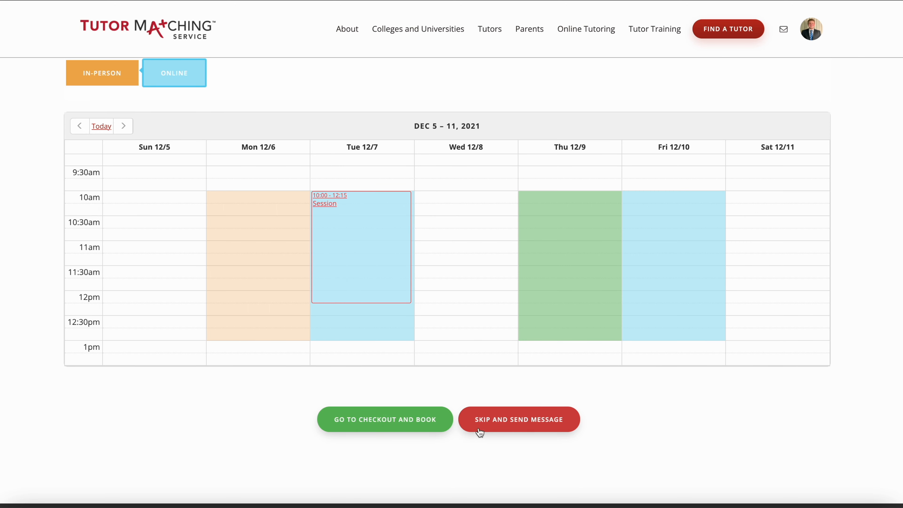
mouse_move(514, 422)
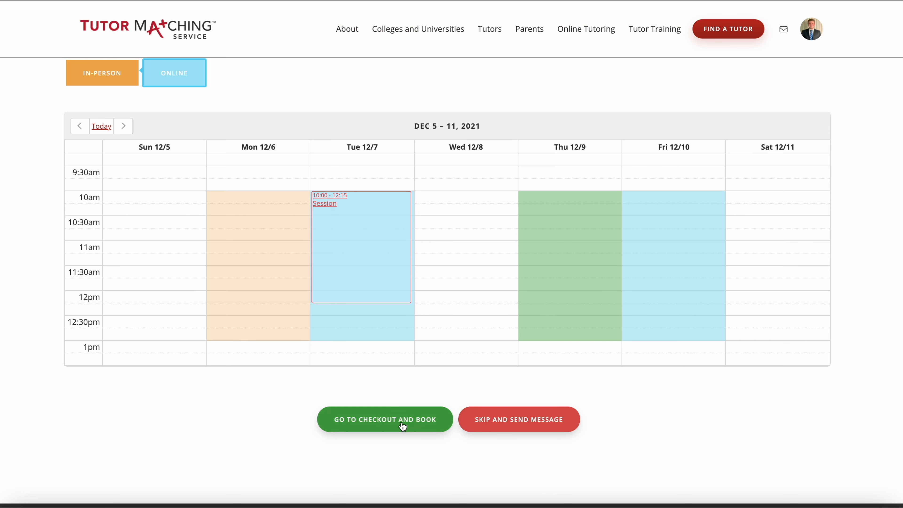
mouse_move(397, 423)
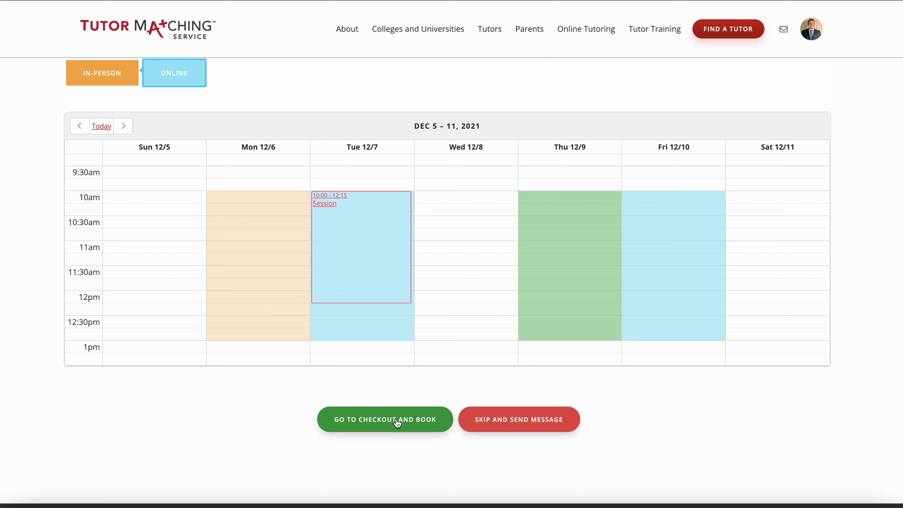
click(395, 424)
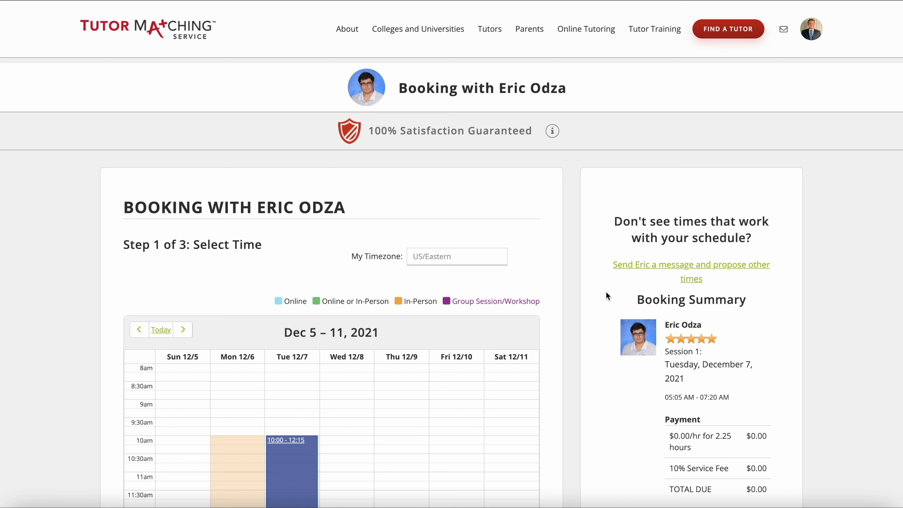
scroll(down, 3)
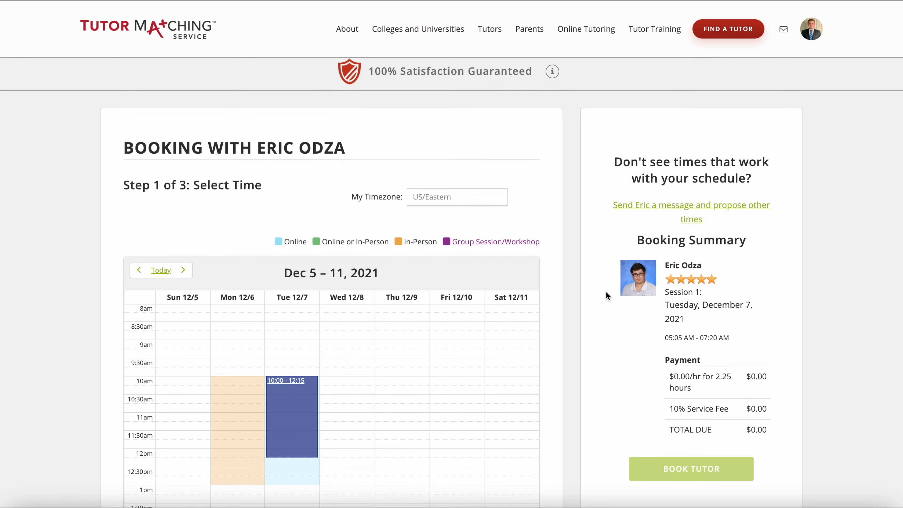
scroll(down, 3)
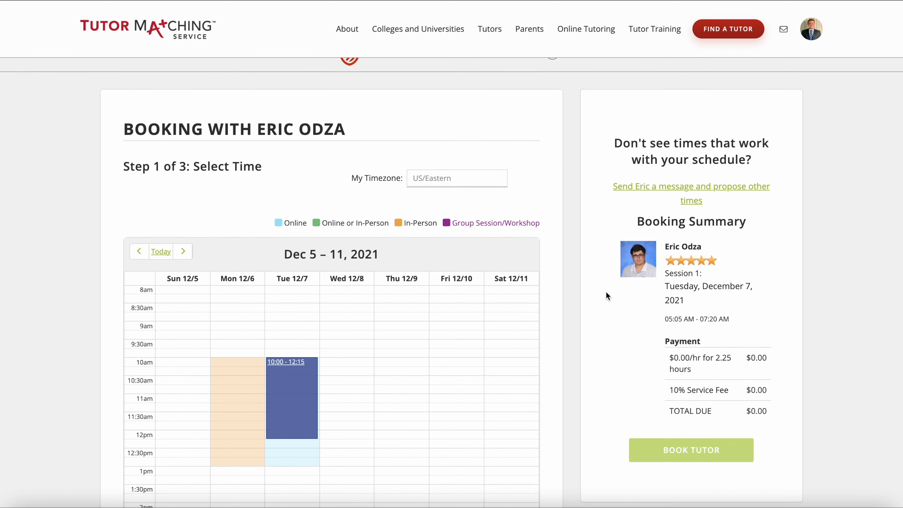
scroll(down, 3)
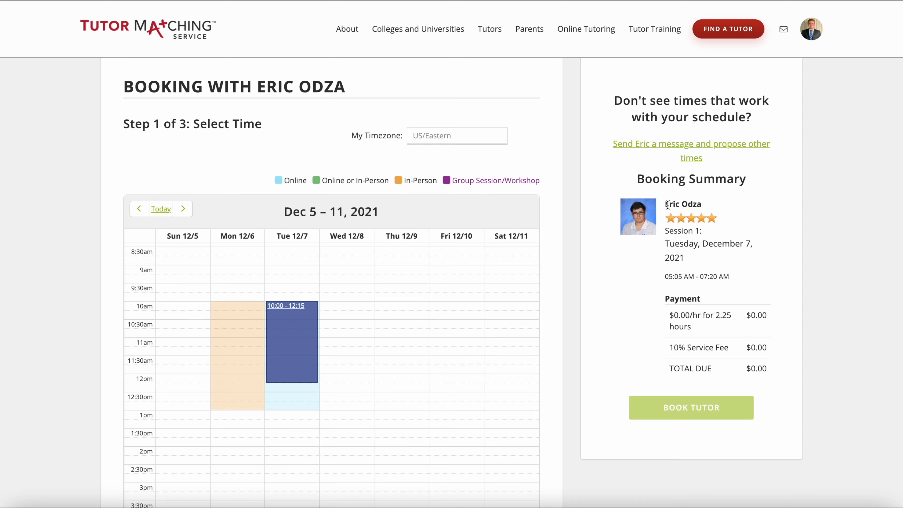
mouse_move(692, 259)
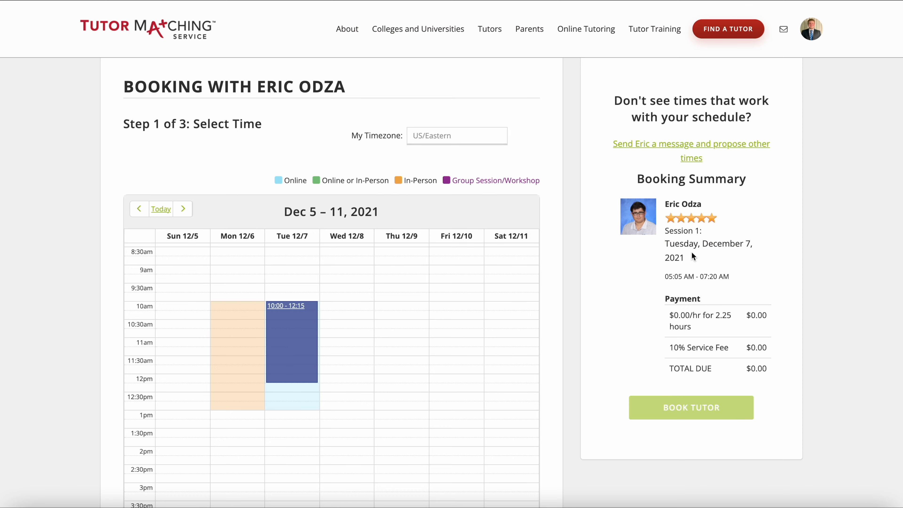
scroll(down, 3)
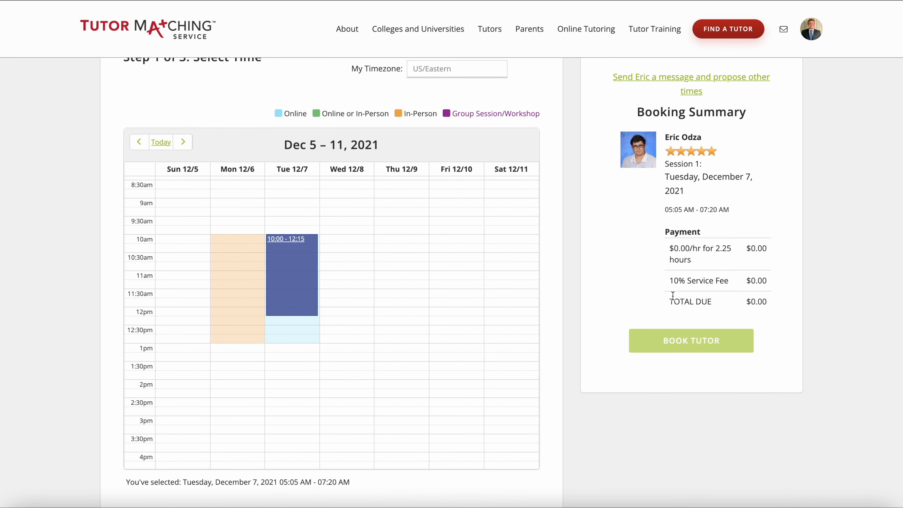
scroll(down, 3)
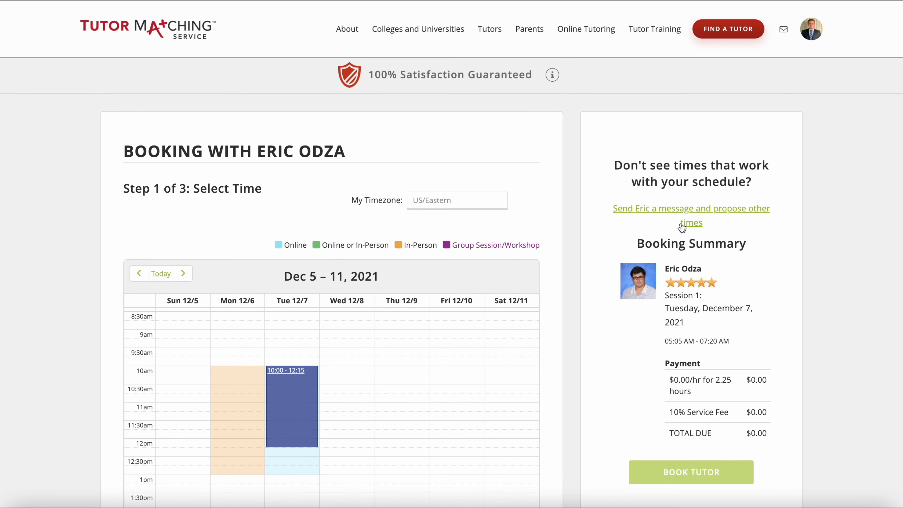
mouse_move(694, 218)
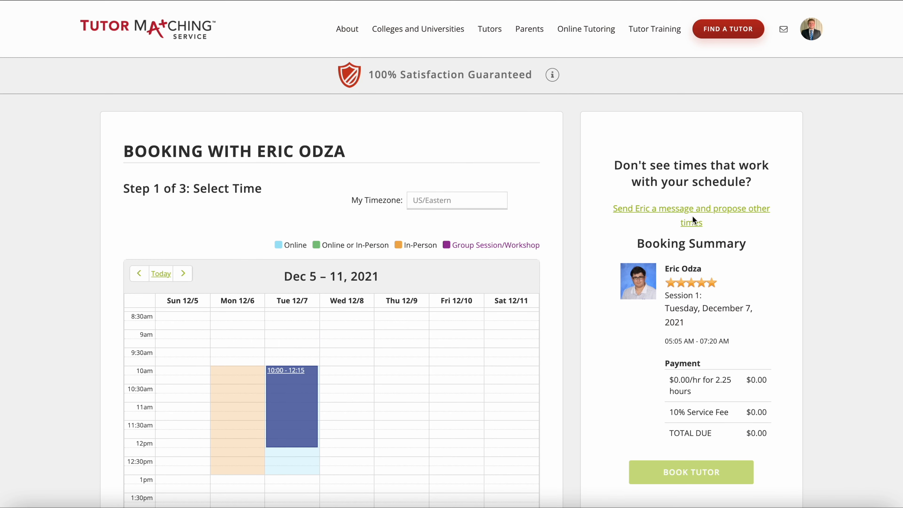
mouse_move(690, 214)
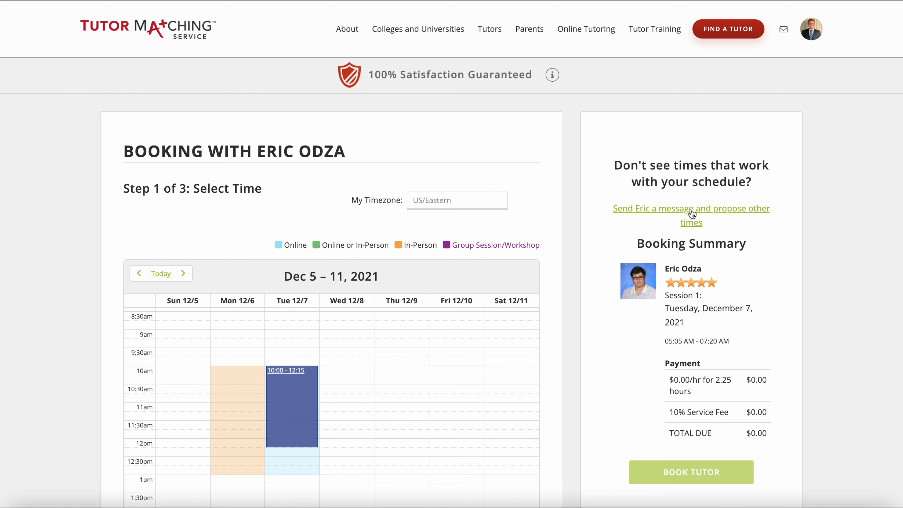
scroll(down, 3)
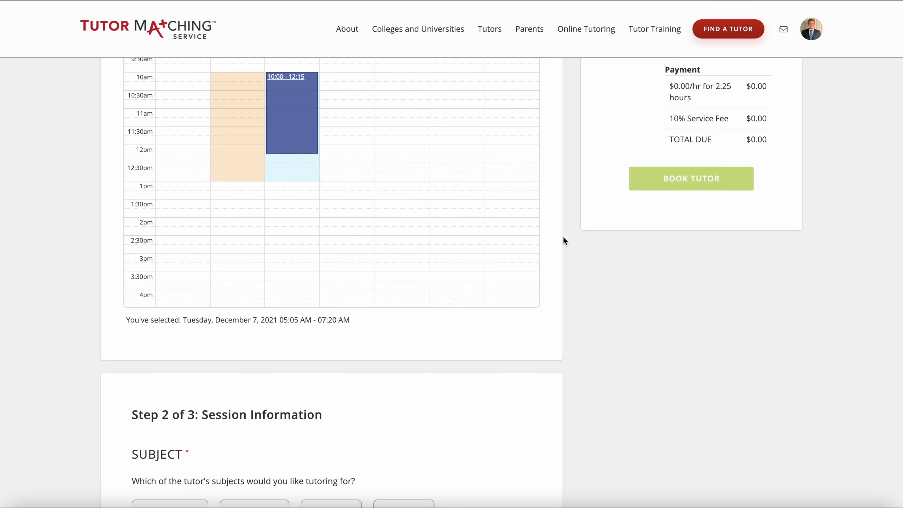
Select MAC2311 as the course for the session in Step 2
scroll(down, 3)
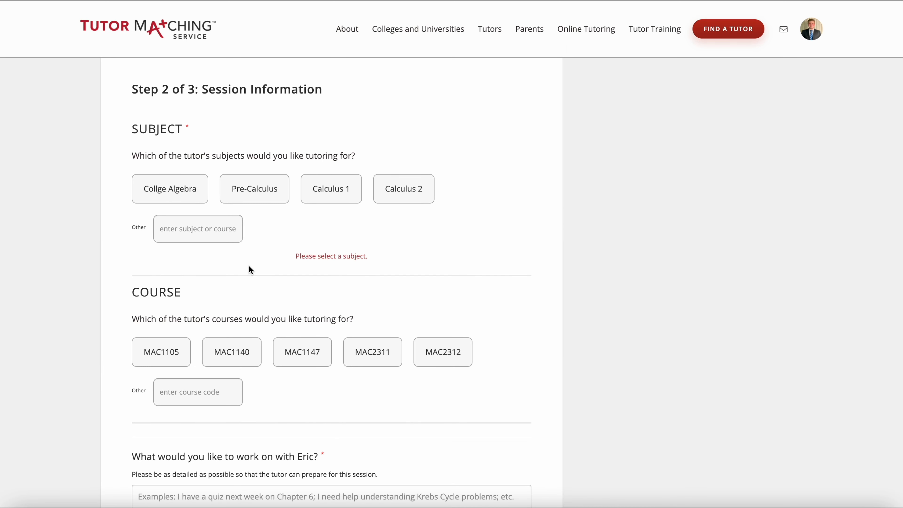
mouse_move(266, 275)
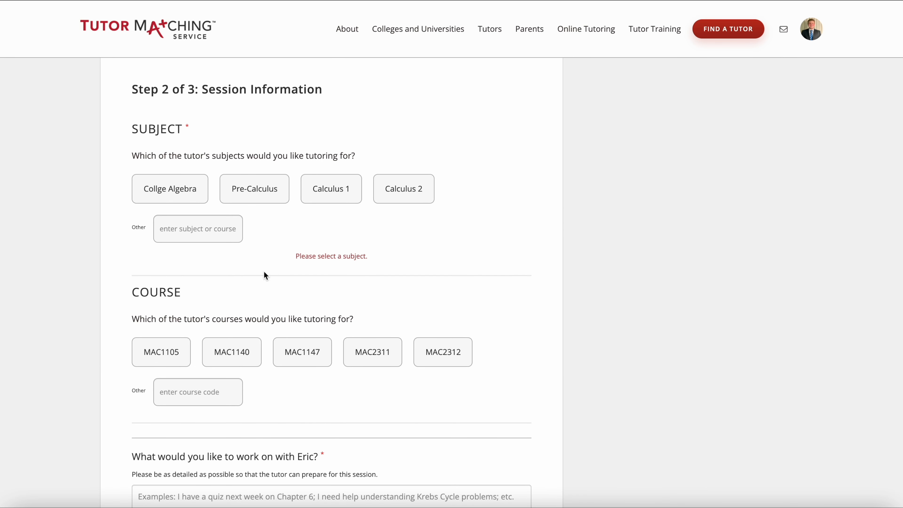
click(331, 188)
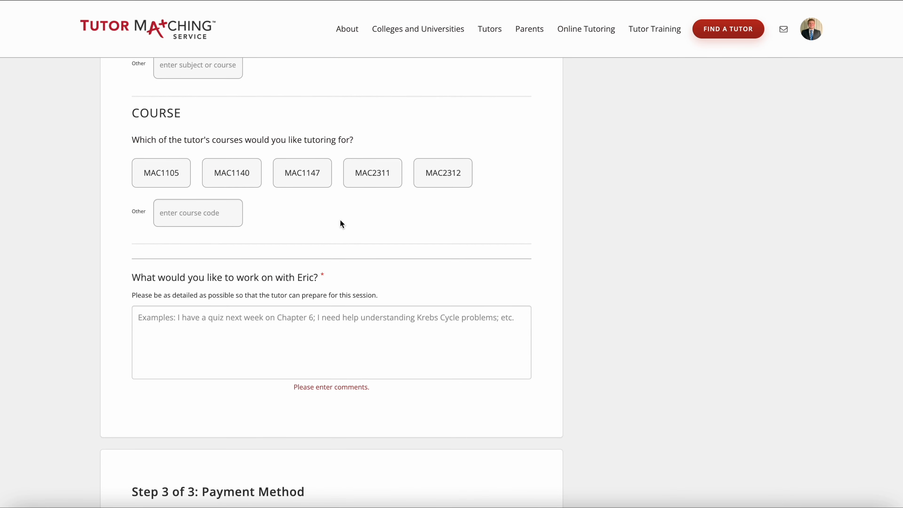
click(372, 173)
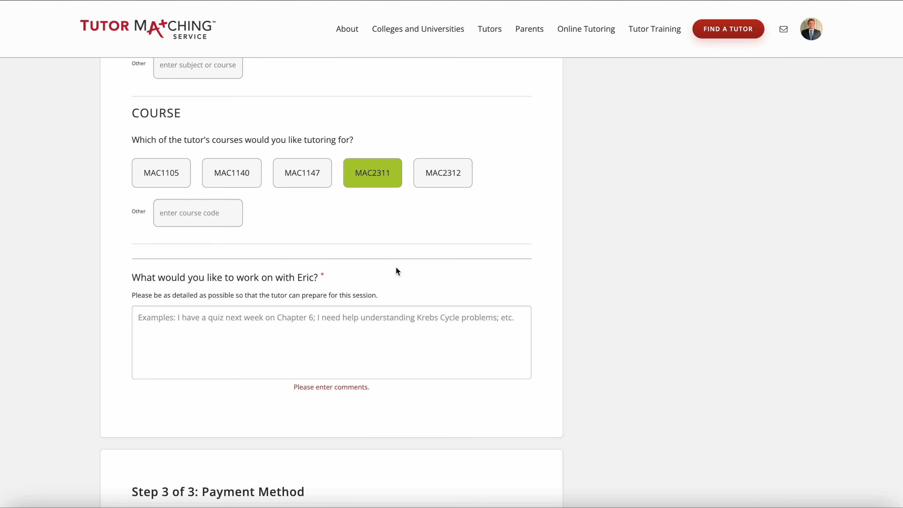
scroll(down, 3)
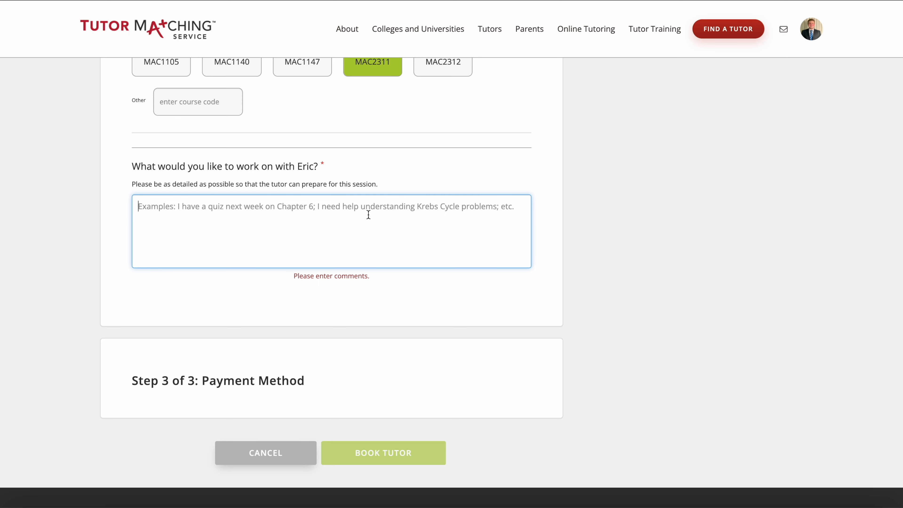
Enter the message 'I would like to study some of my integral problems from the last exam.'
text(I woul)
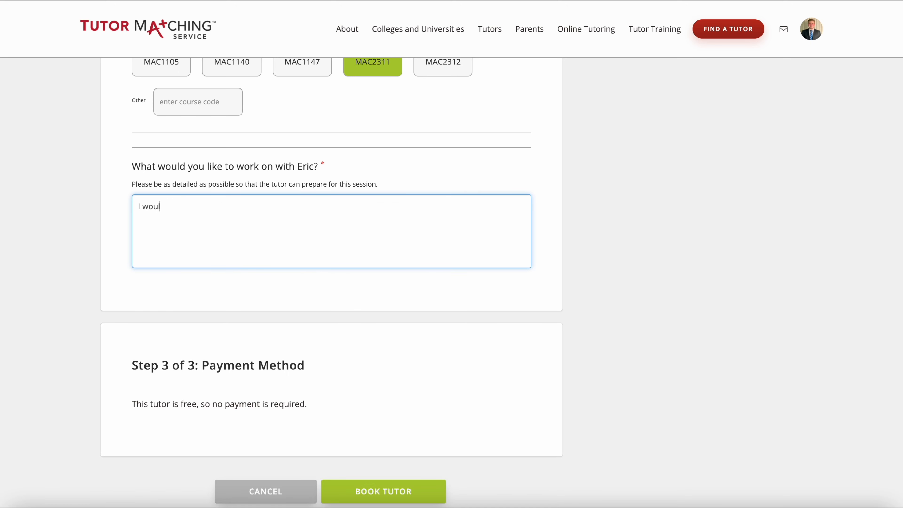
text(ld like to stu)
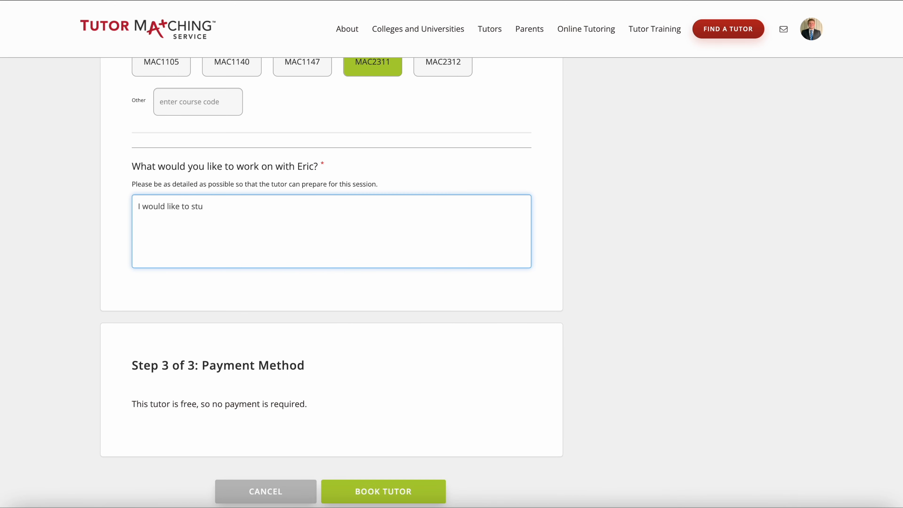
text(dy some of my i)
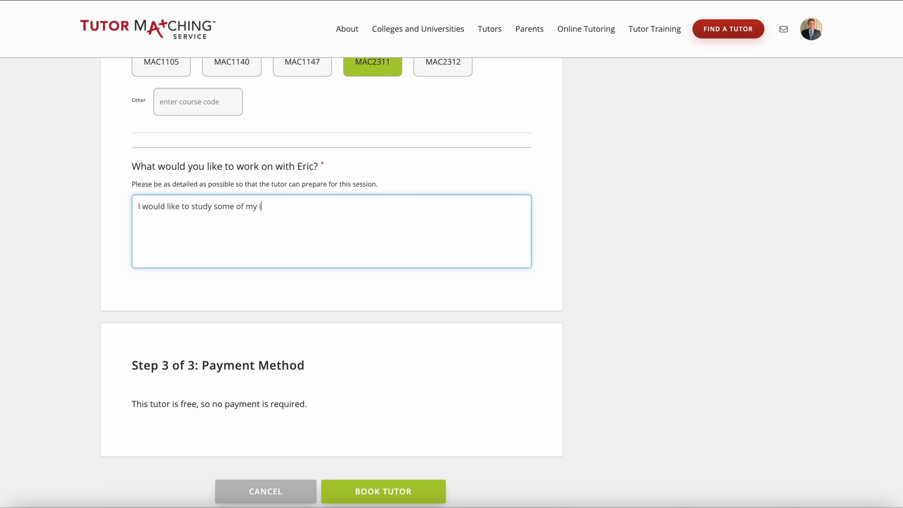
text(ntegral proble)
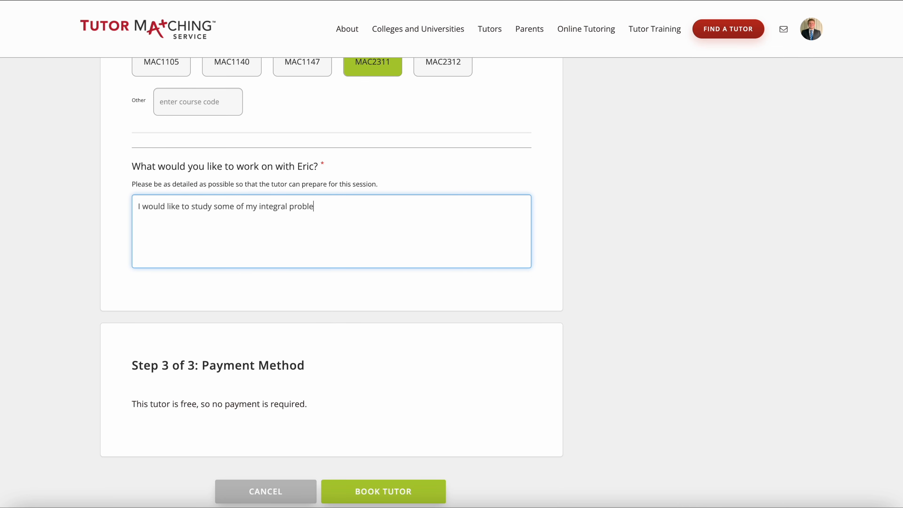
text(ms from the last)
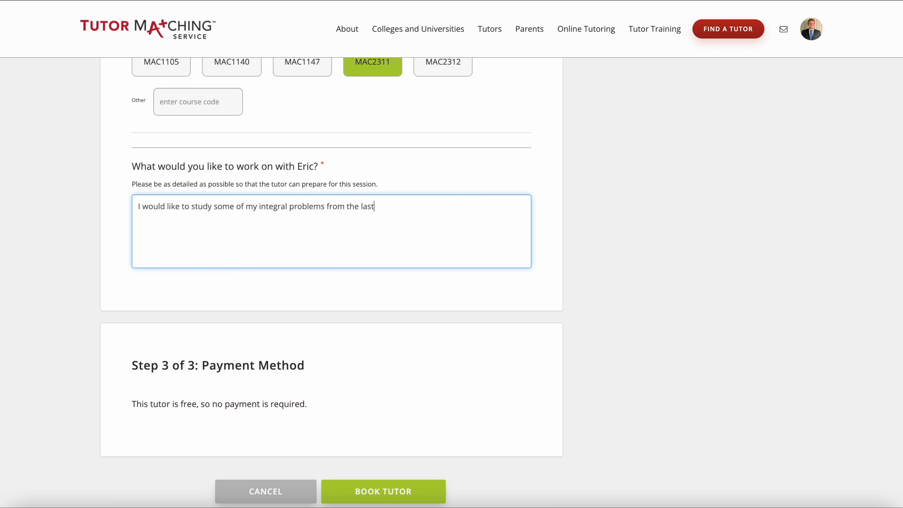
text(exam.)
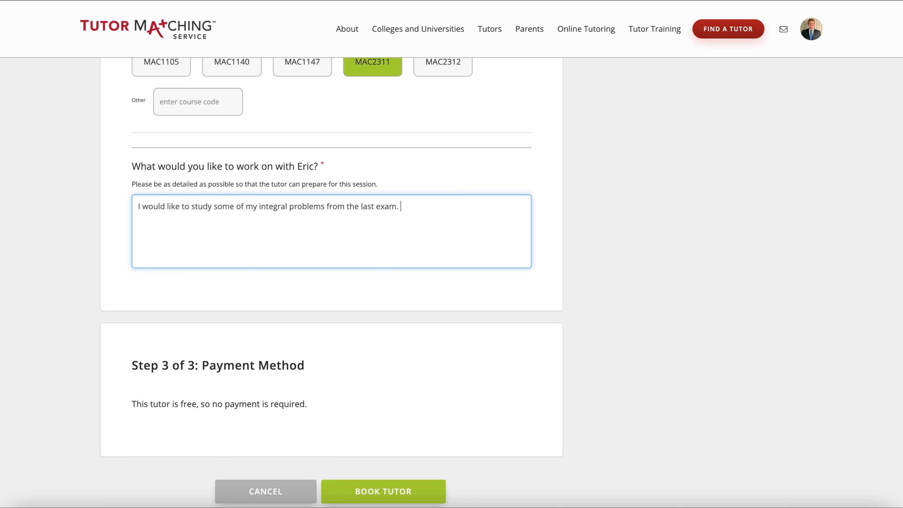
Submit the booking with BOOK TUTOR, retrying as the page jumps, getting a tutor-unavailable notice
scroll(down, 3)
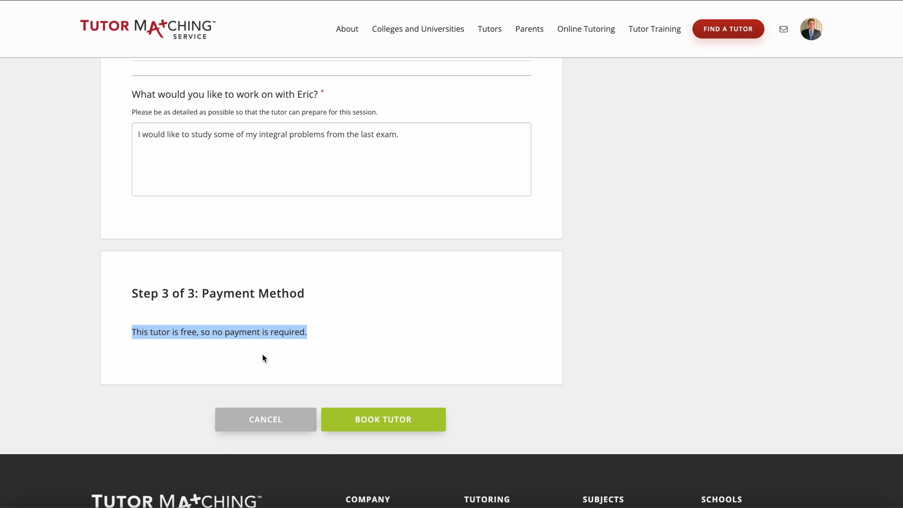
mouse_move(373, 337)
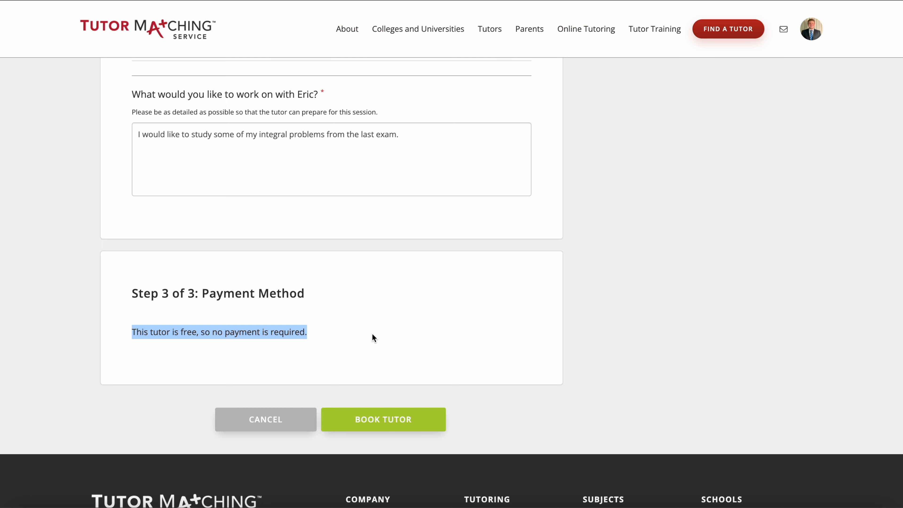
mouse_move(385, 419)
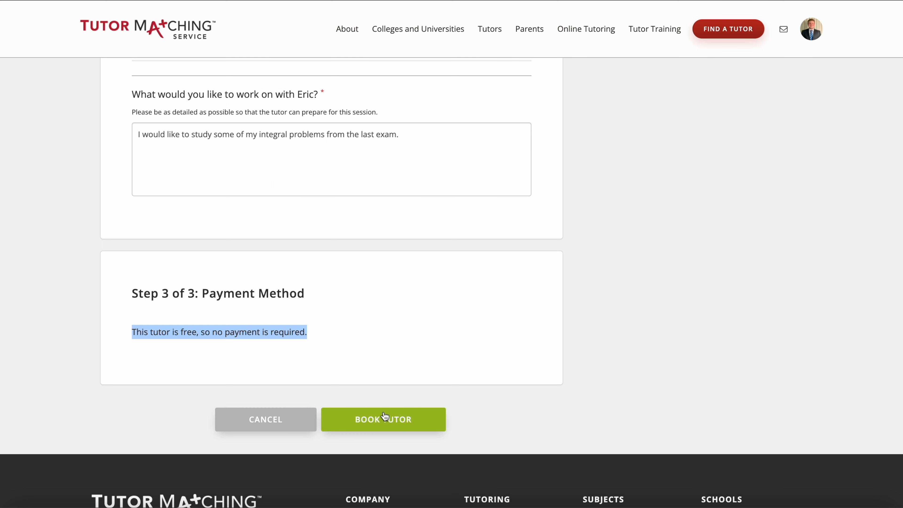
mouse_move(383, 425)
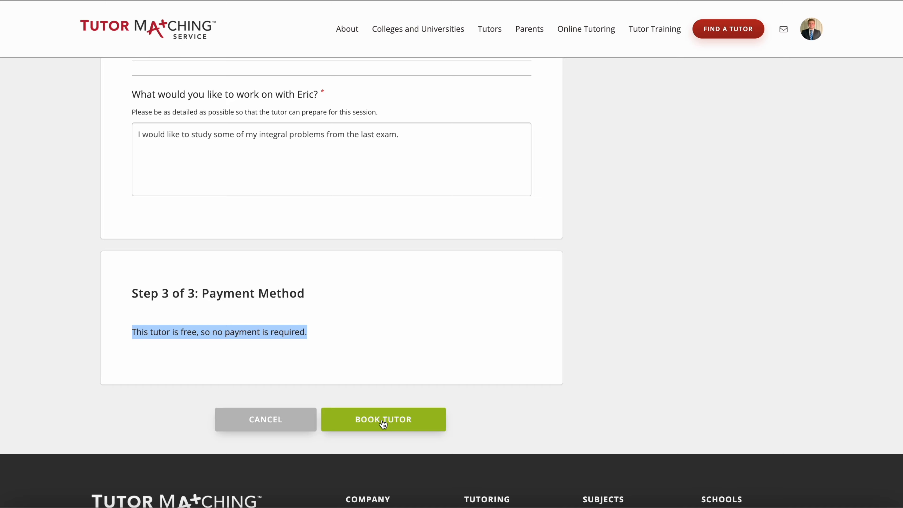
click(383, 419)
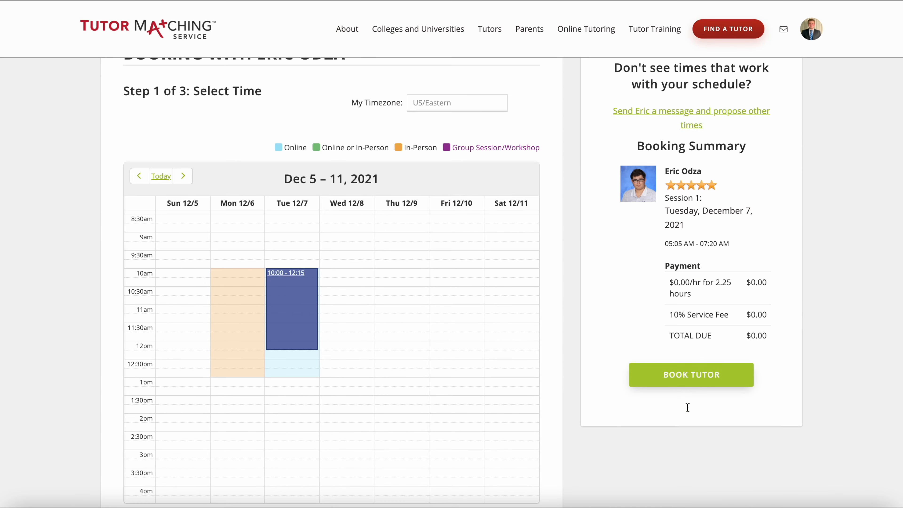
click(691, 374)
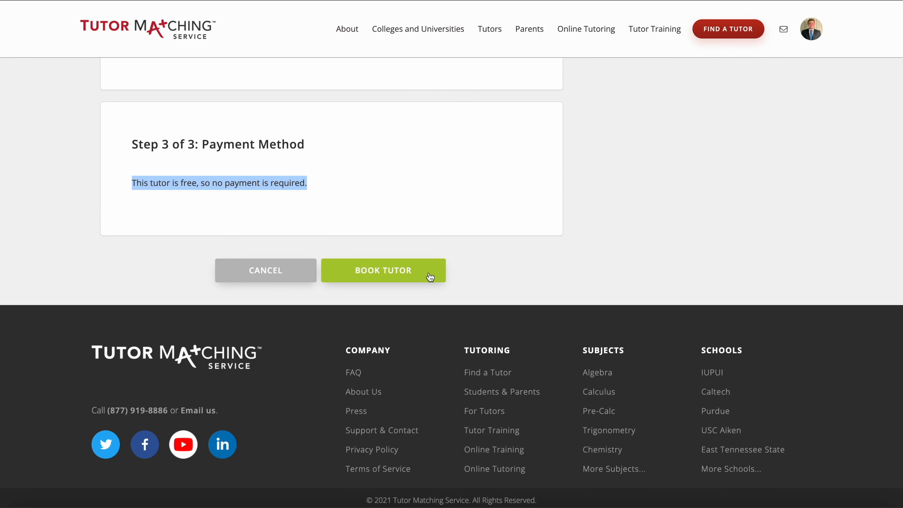
click(383, 270)
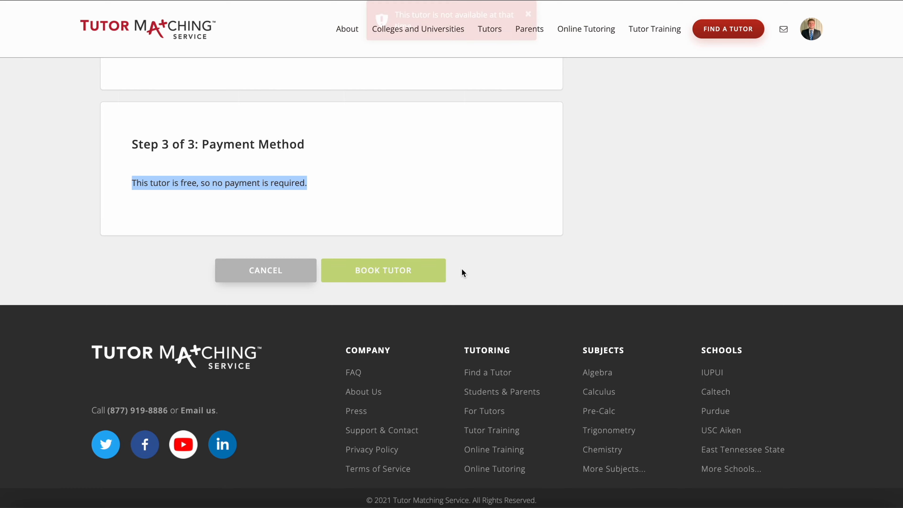
Submit BOOK TUTOR once more and acknowledge the confirmation with OK GOT IT!
click(383, 270)
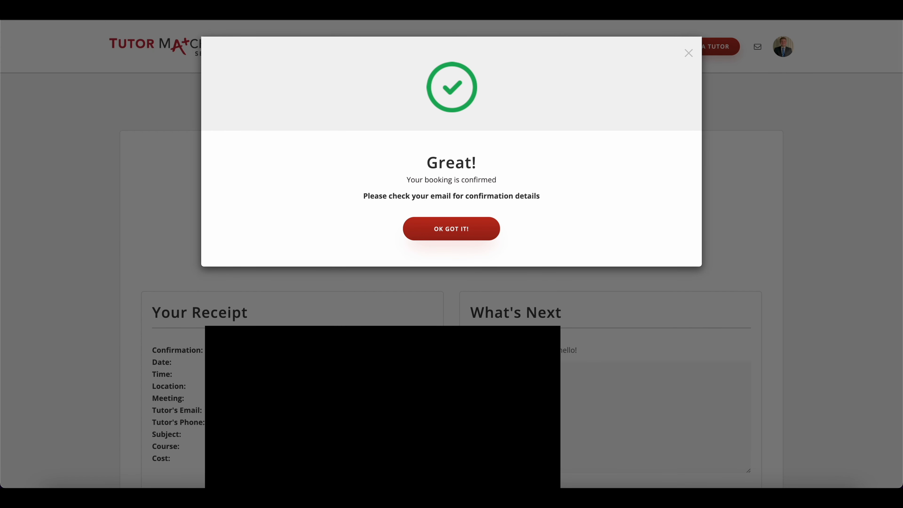
mouse_move(414, 197)
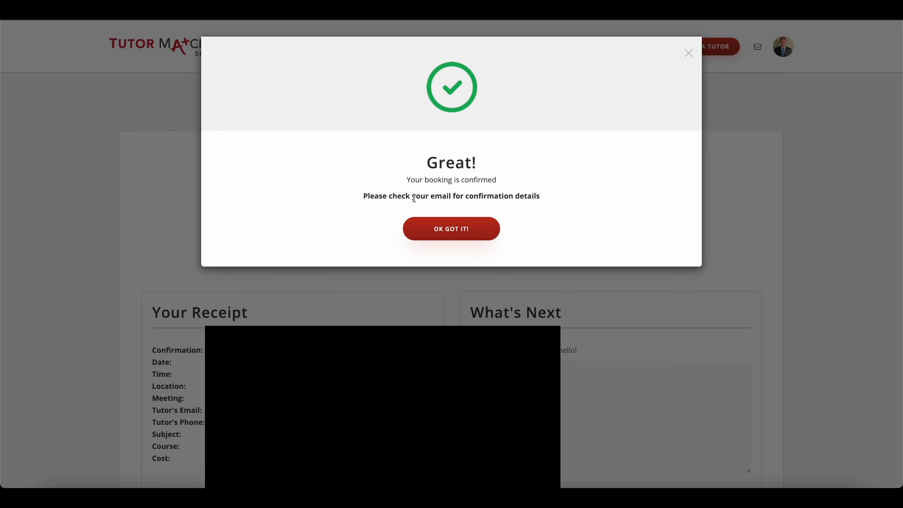
mouse_move(526, 192)
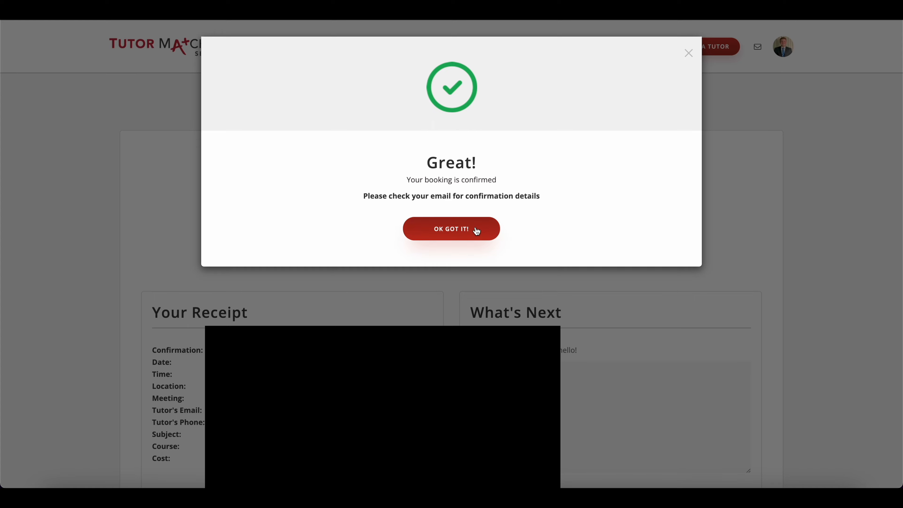
click(451, 228)
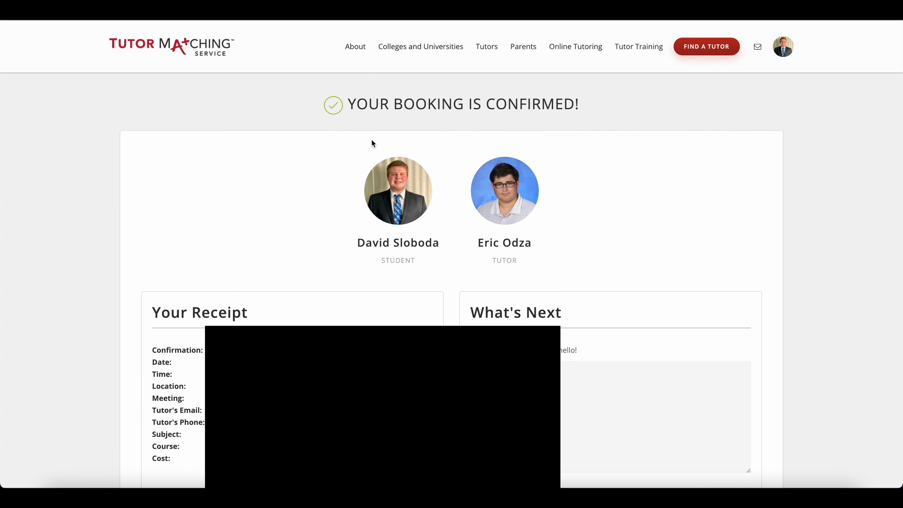
scroll(down, 3)
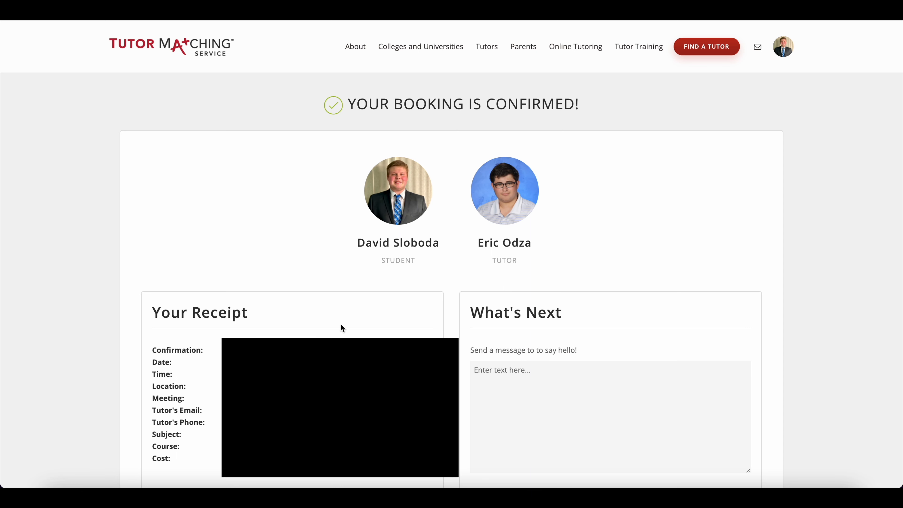
mouse_move(427, 328)
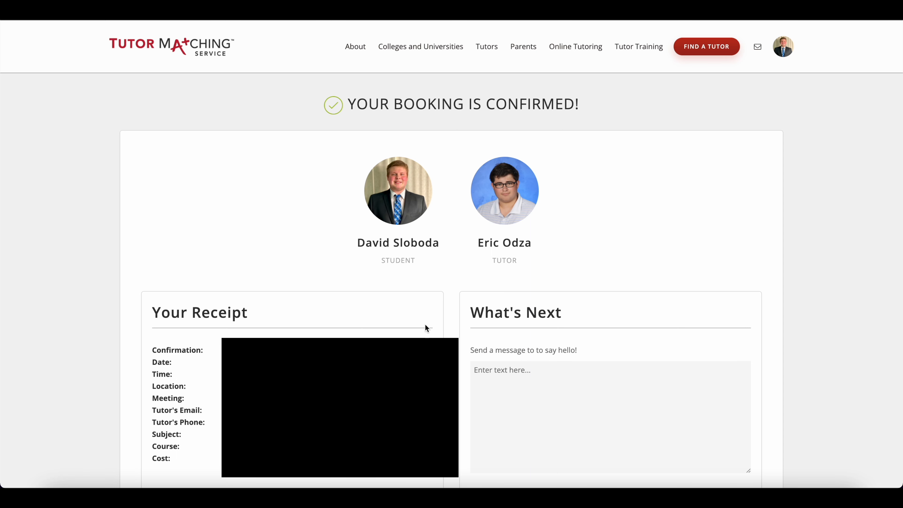